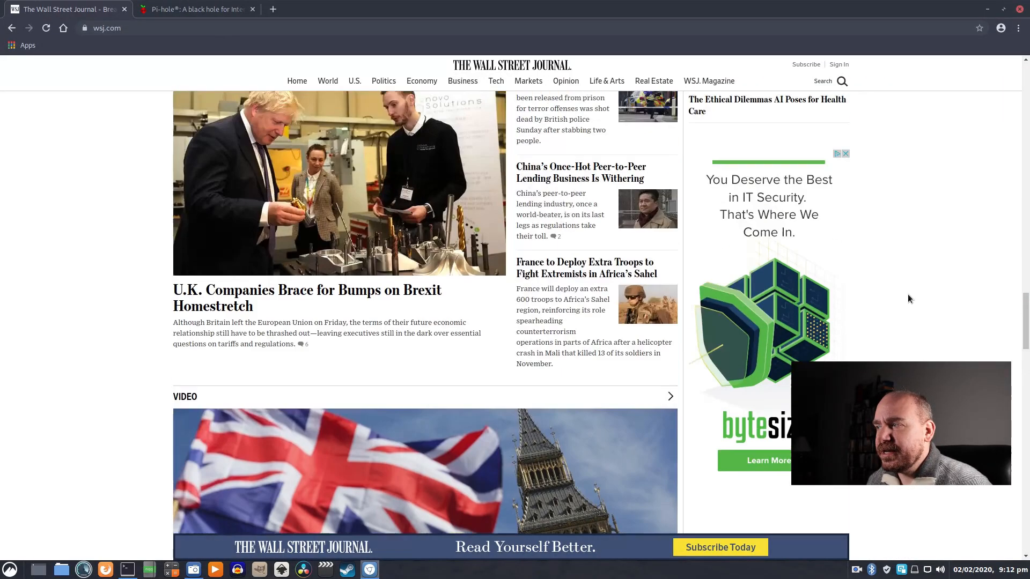
# Scroll up and down through the open page in Chrome
pyautogui.scroll(3)
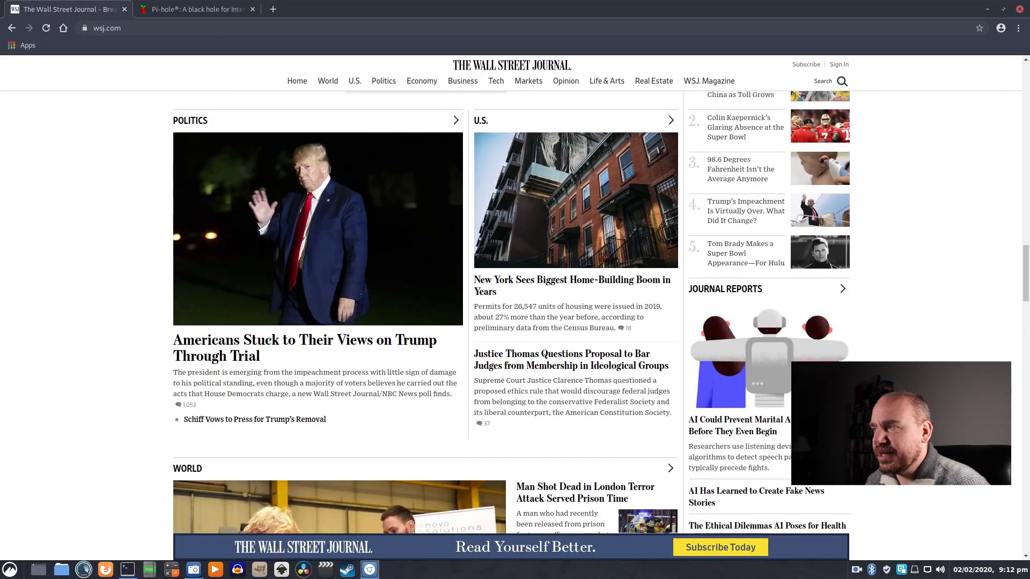
pyautogui.scroll(3)
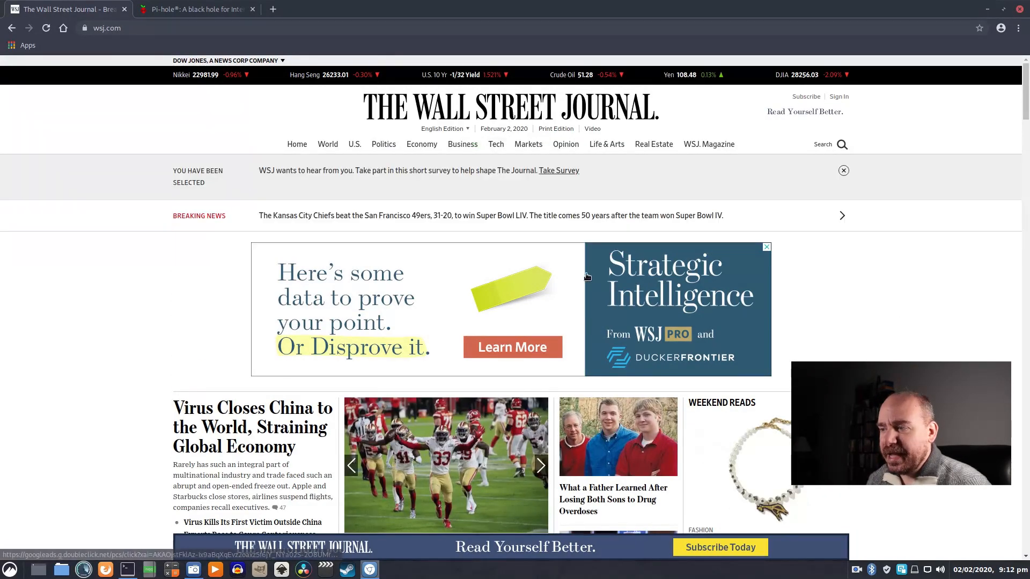
pyautogui.scroll(-3)
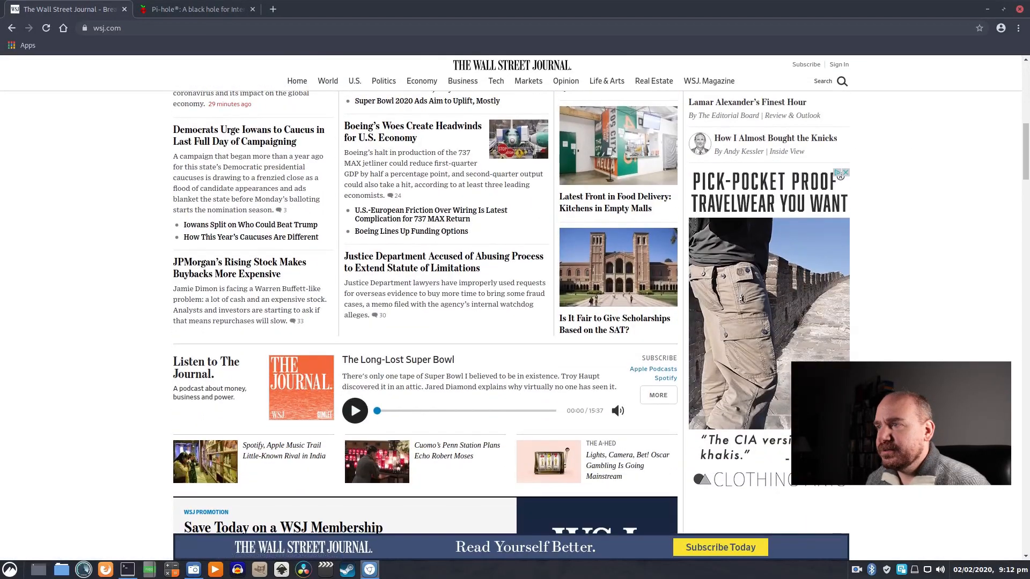
pyautogui.scroll(3)
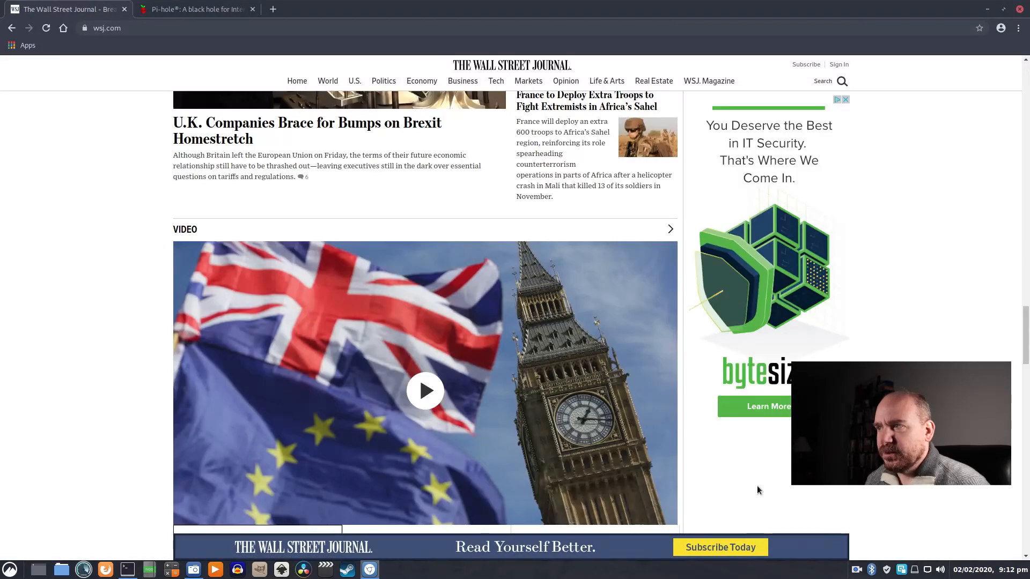
pyautogui.scroll(-3)
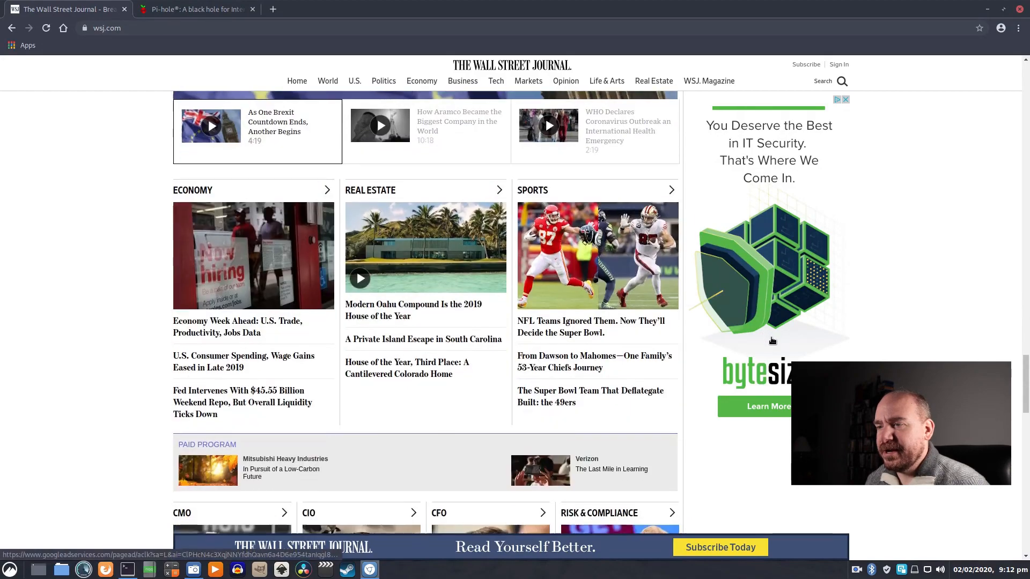
pyautogui.scroll(-3)
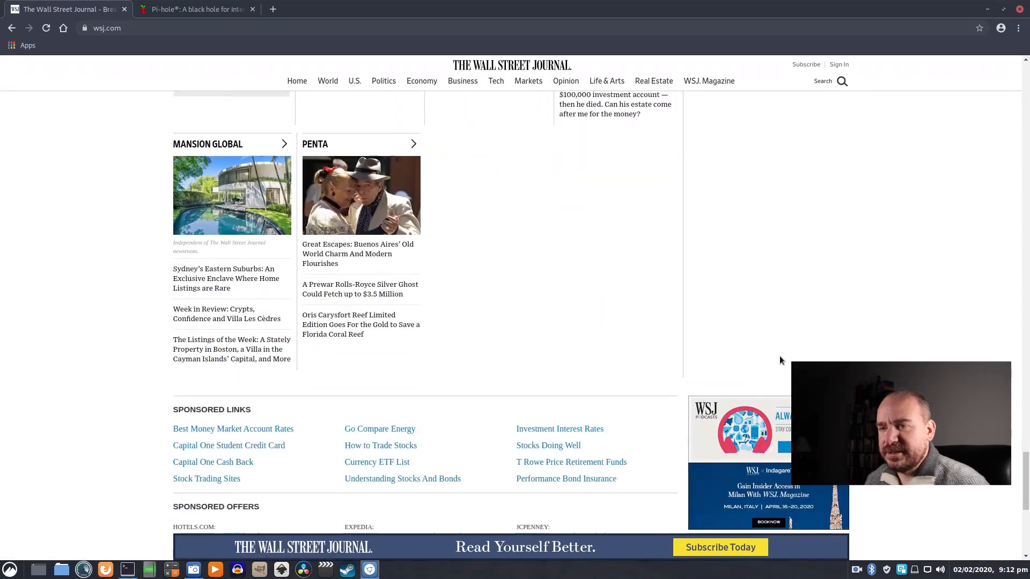
pyautogui.scroll(-3)
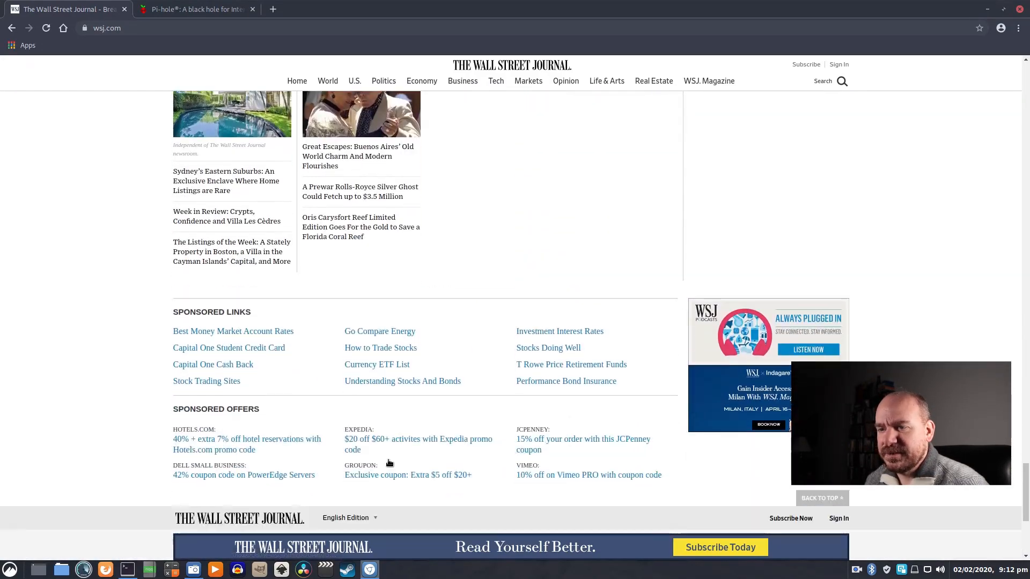
pyautogui.scroll(-3)
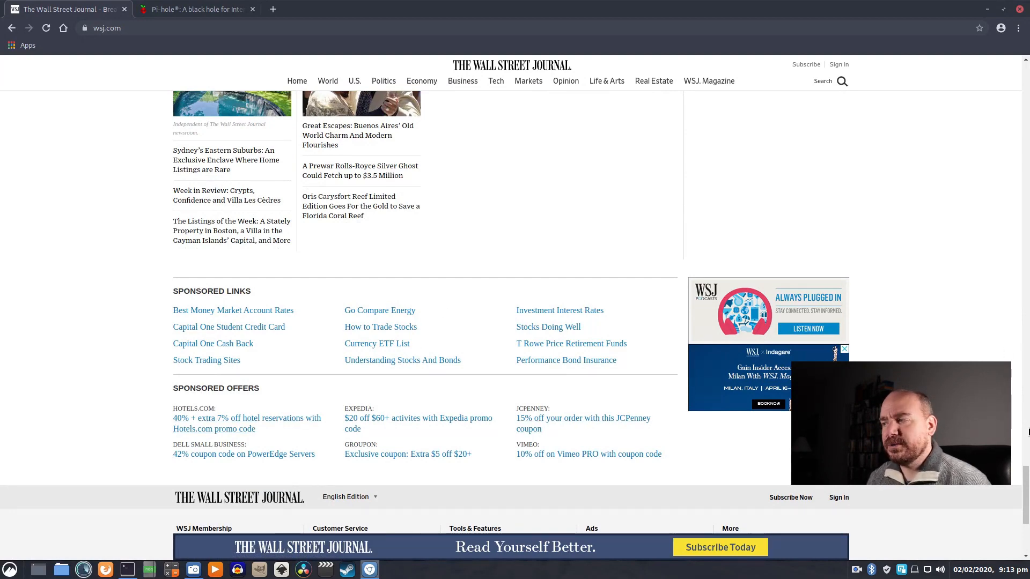
pyautogui.scroll(-3)
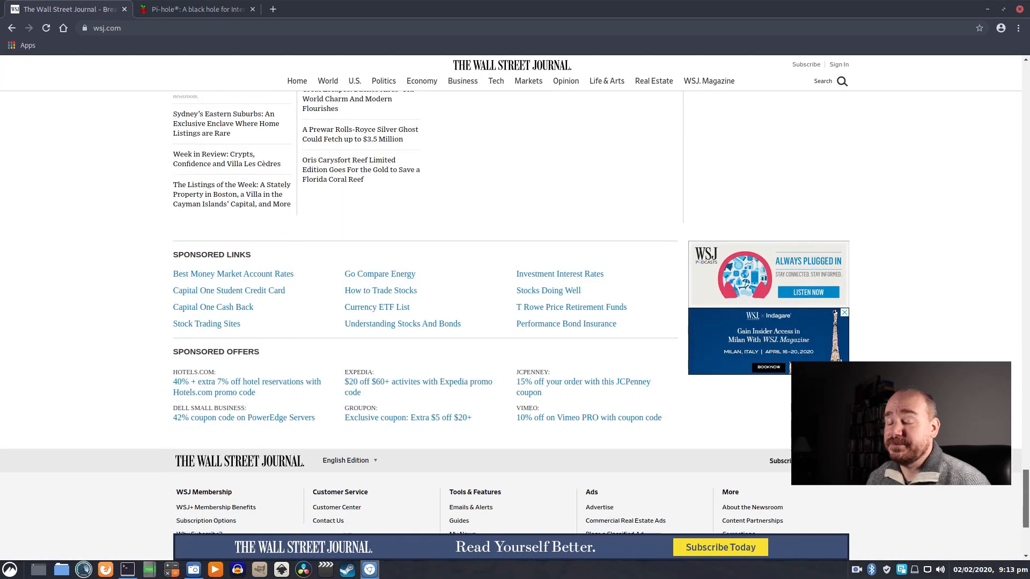
pyautogui.scroll(-3)
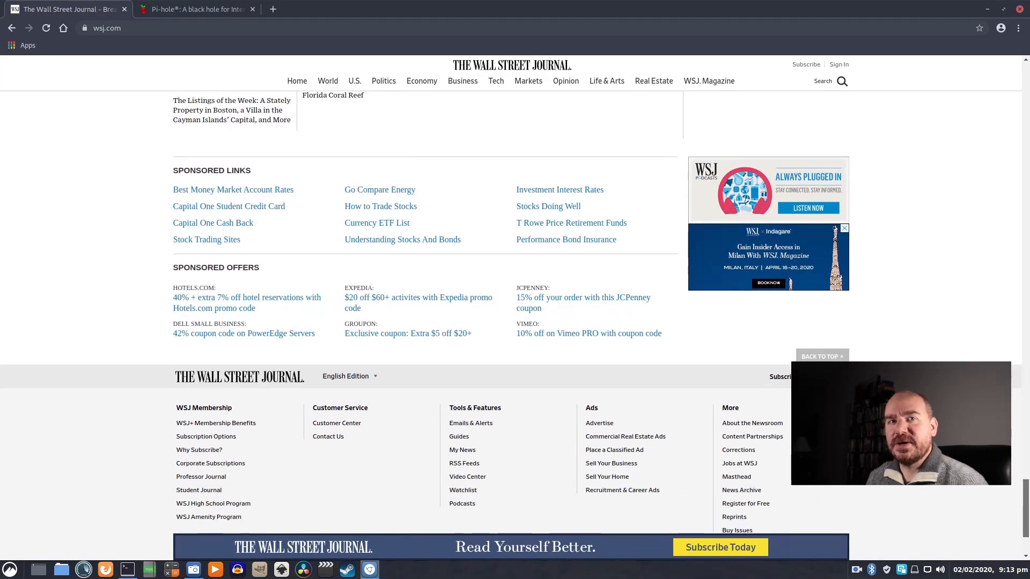
pyautogui.scroll(3)
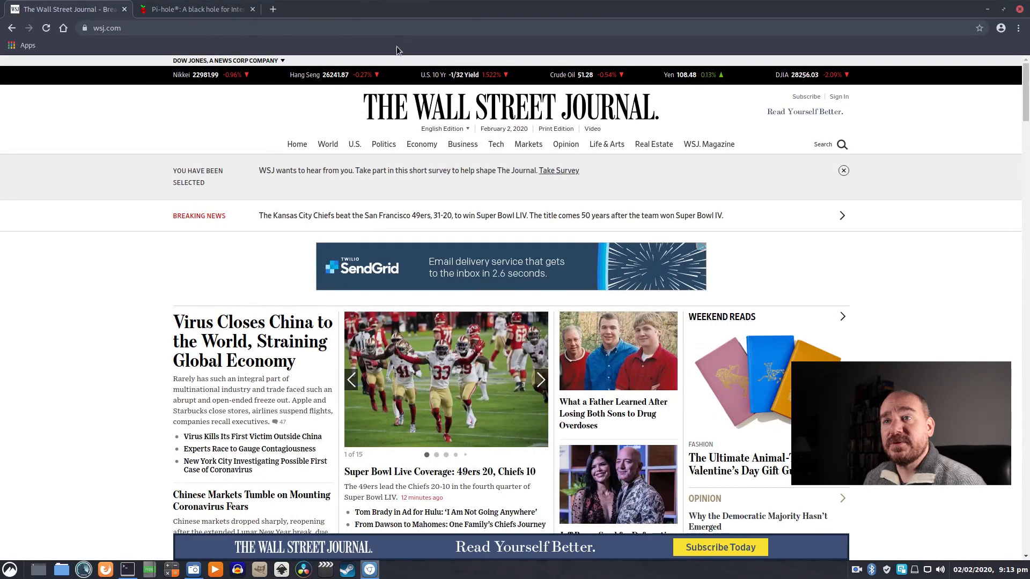
# On pi-hole.net, open the install instructions and select the Method 2 wget command
pyautogui.click(194, 9)
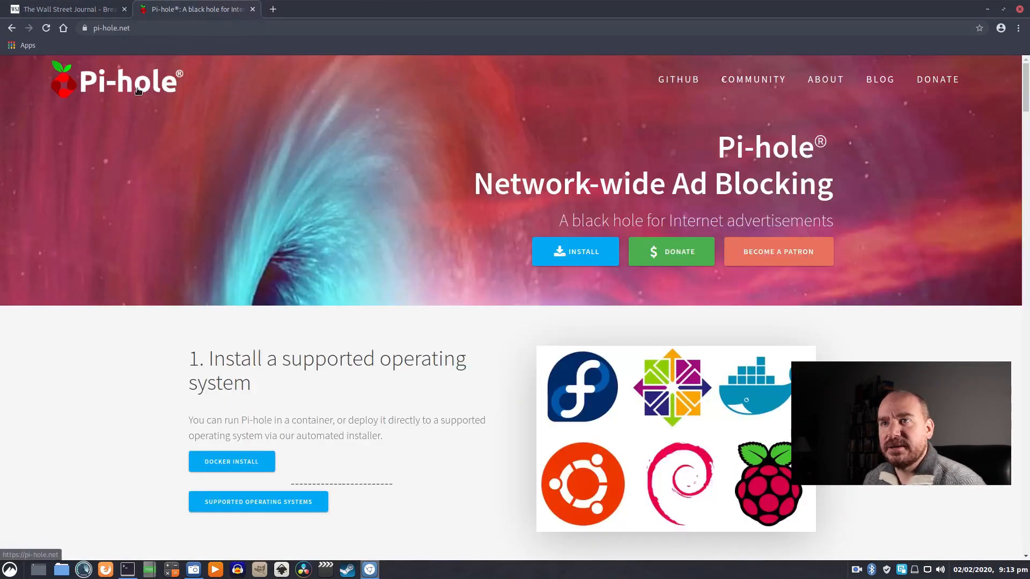
pyautogui.scroll(-3)
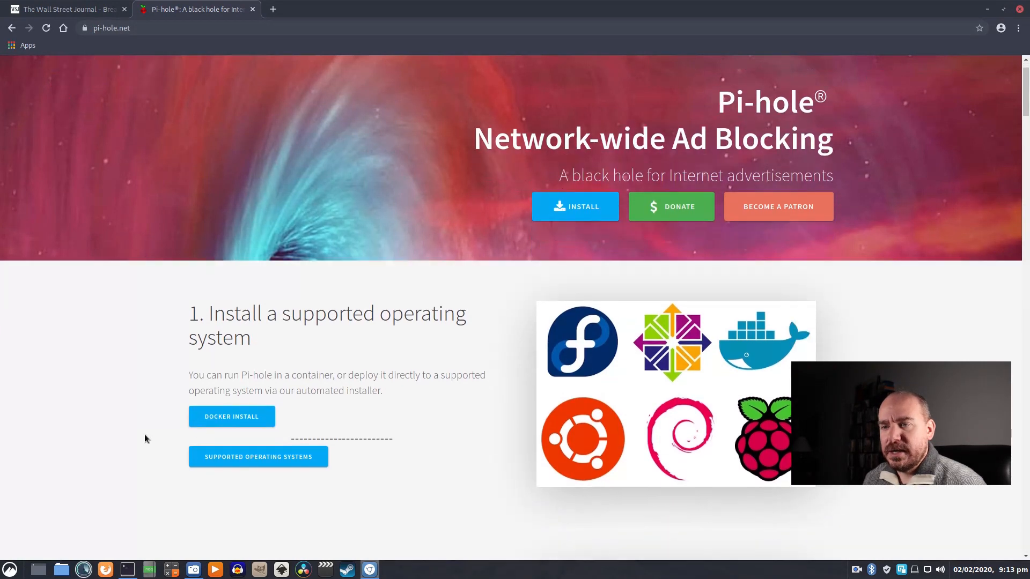
pyautogui.scroll(-3)
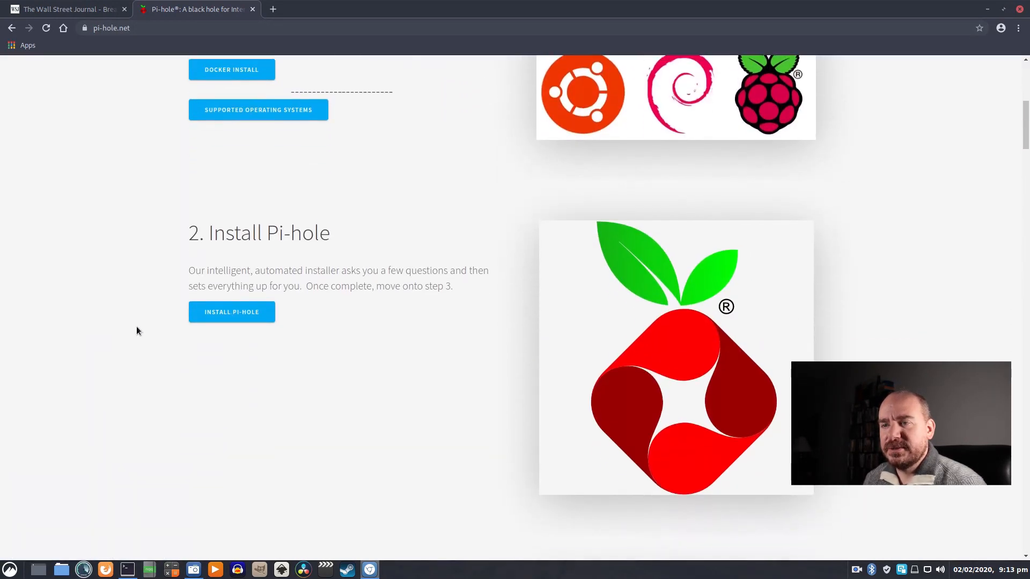
pyautogui.click(232, 311)
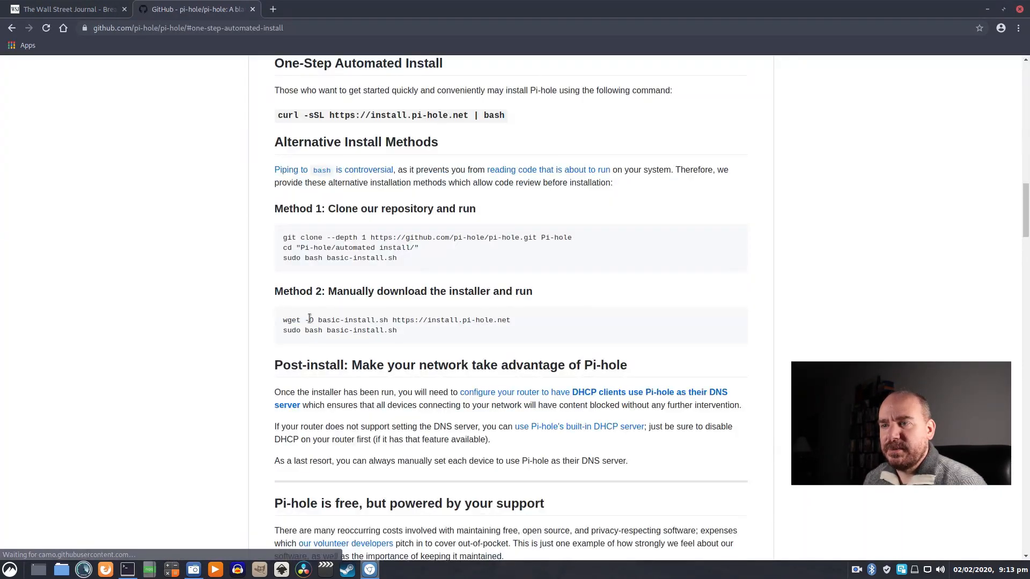
pyautogui.moveTo(285, 291); pyautogui.dragTo(532, 290)
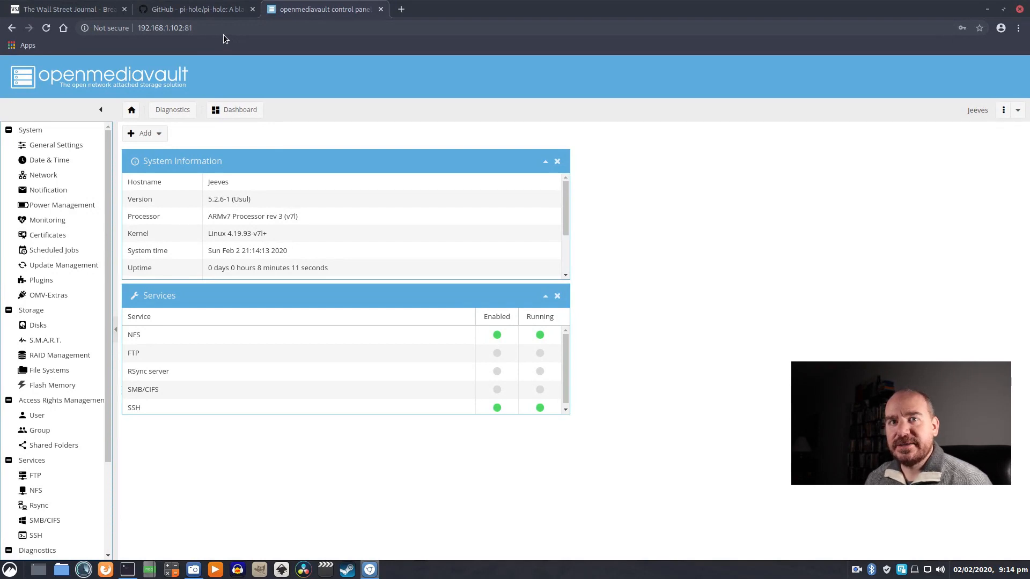
pyautogui.moveTo(188, 44)
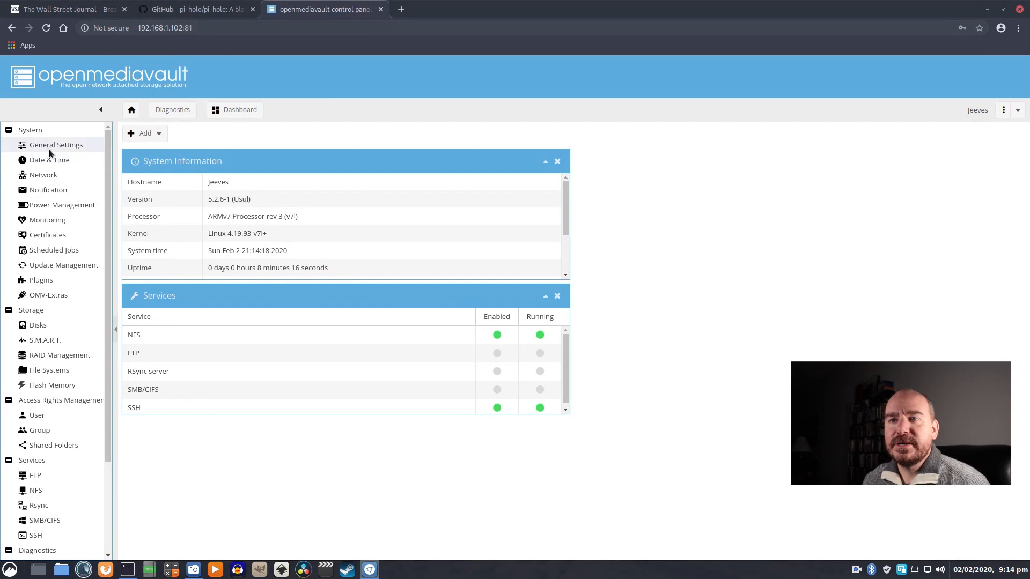
# Save OpenMediaVault's web admin port as 81, then leave for 192.168.1.102
pyautogui.click(56, 145)
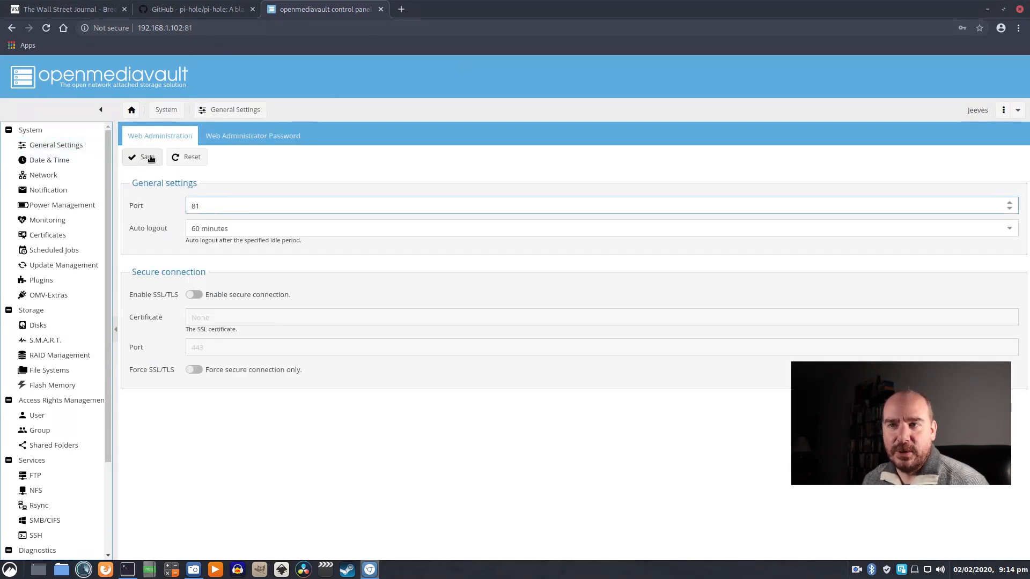
pyautogui.click(224, 28)
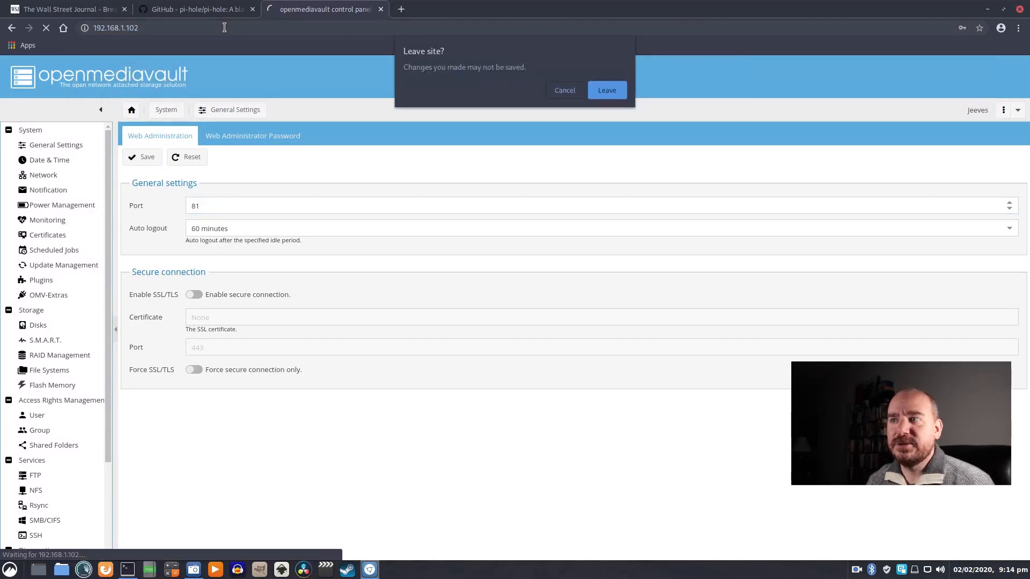
pyautogui.click(607, 90)
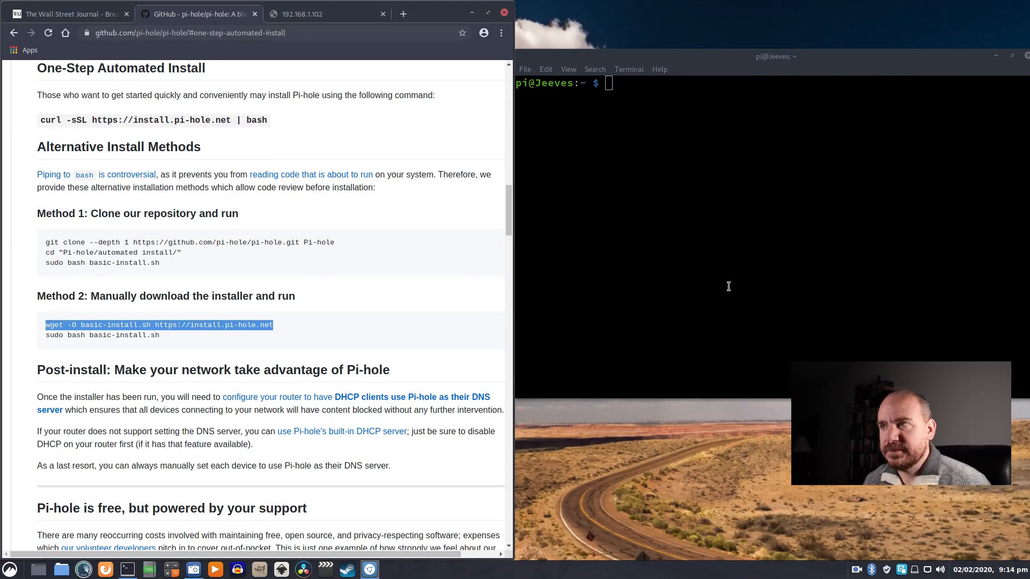
pyautogui.write('wget -O basic-install.sh https://install.pi-hole.net')
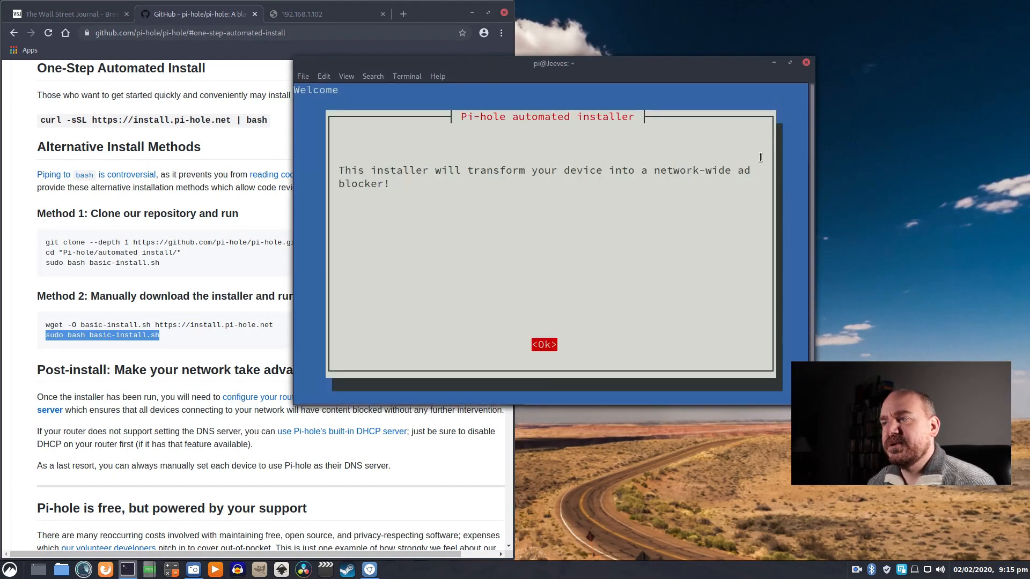
# Dismiss the installer's welcome, donations and static IP notices
pyautogui.click(544, 344)
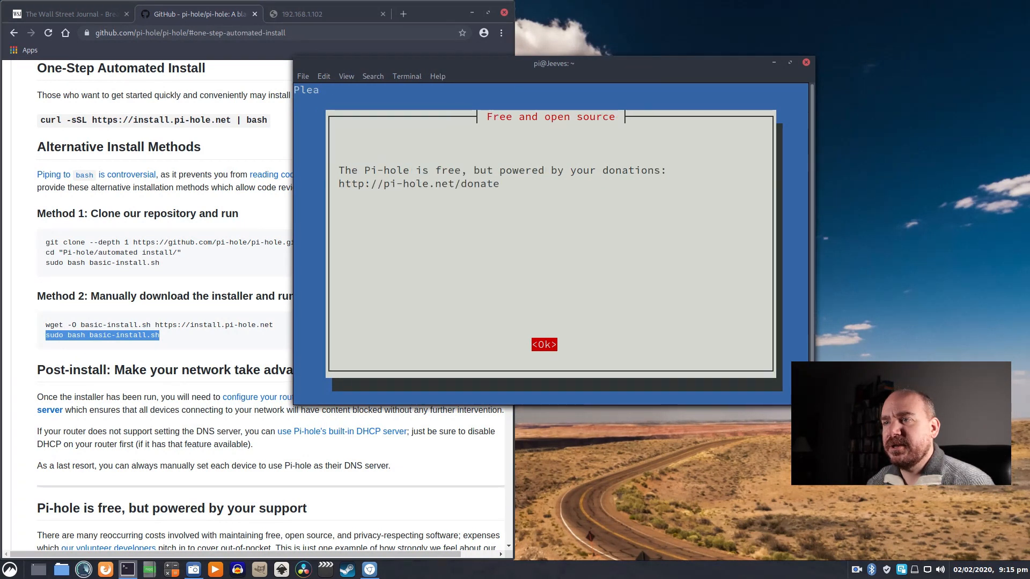
pyautogui.click(544, 345)
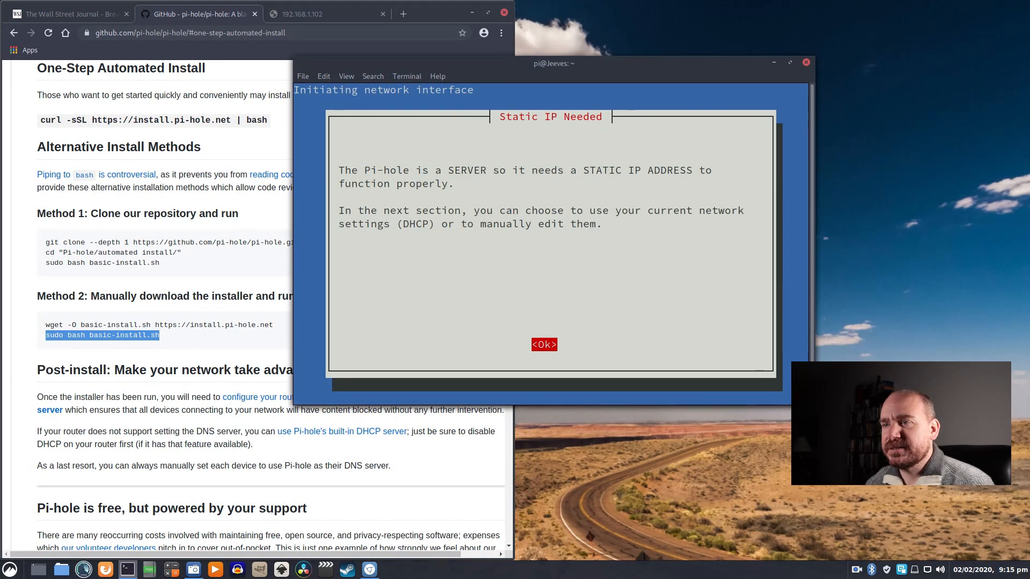
pyautogui.click(544, 344)
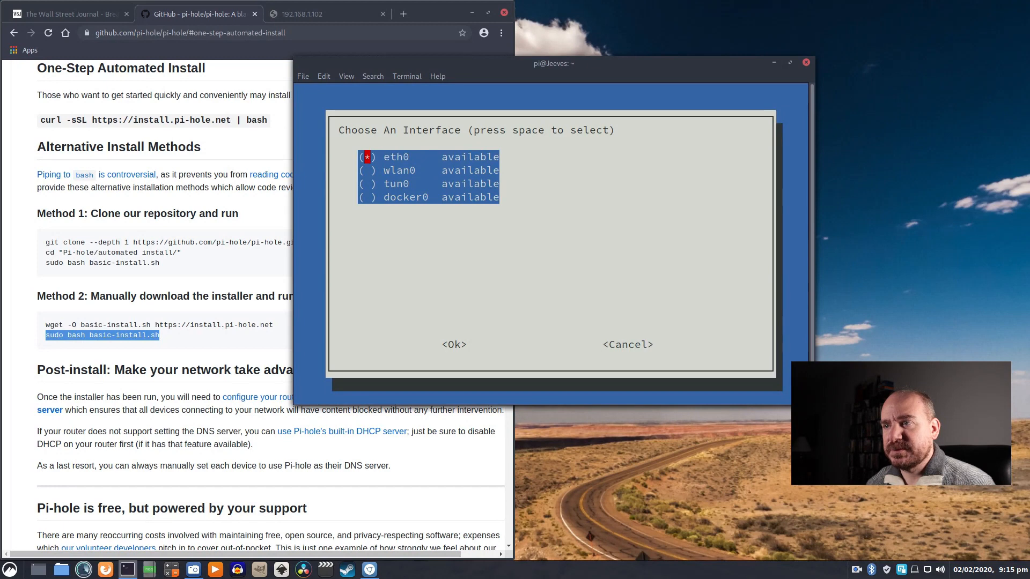
# Choose eth0, Google (ECS) upstream DNS, all blocklists, and IPv4 plus IPv6 blocking
pyautogui.click(454, 344)
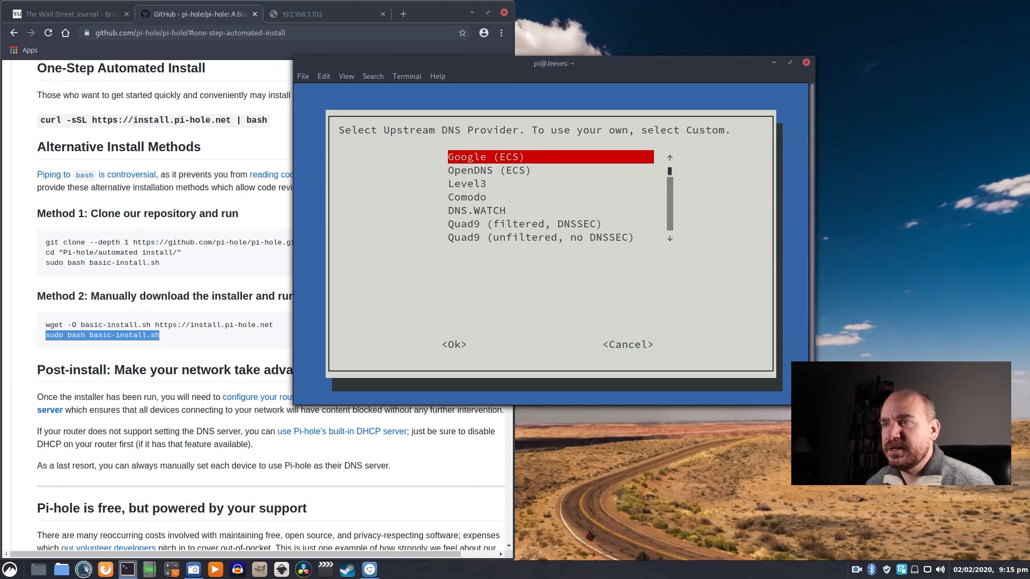
pyautogui.press('Down')
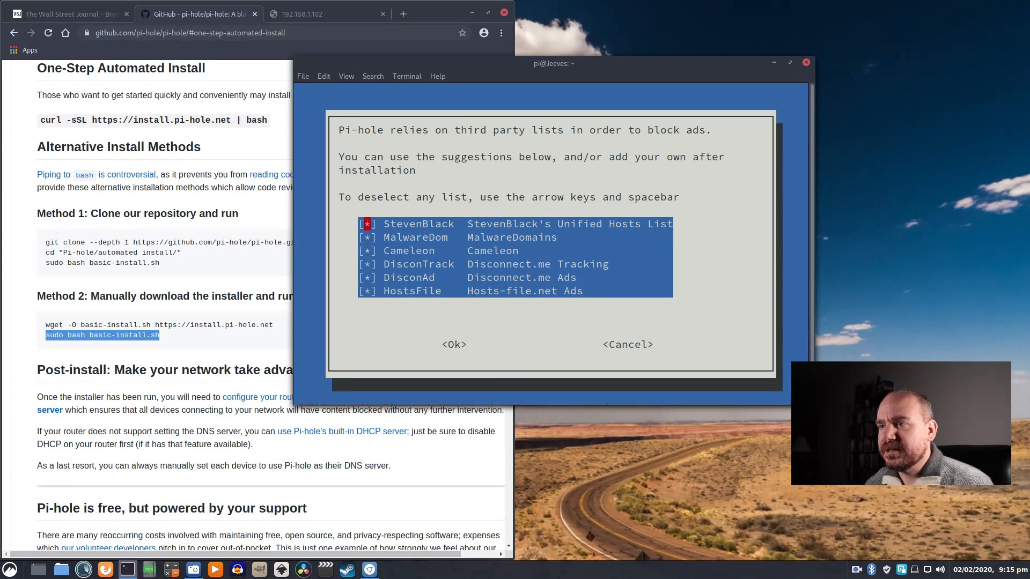
pyautogui.press('Down')
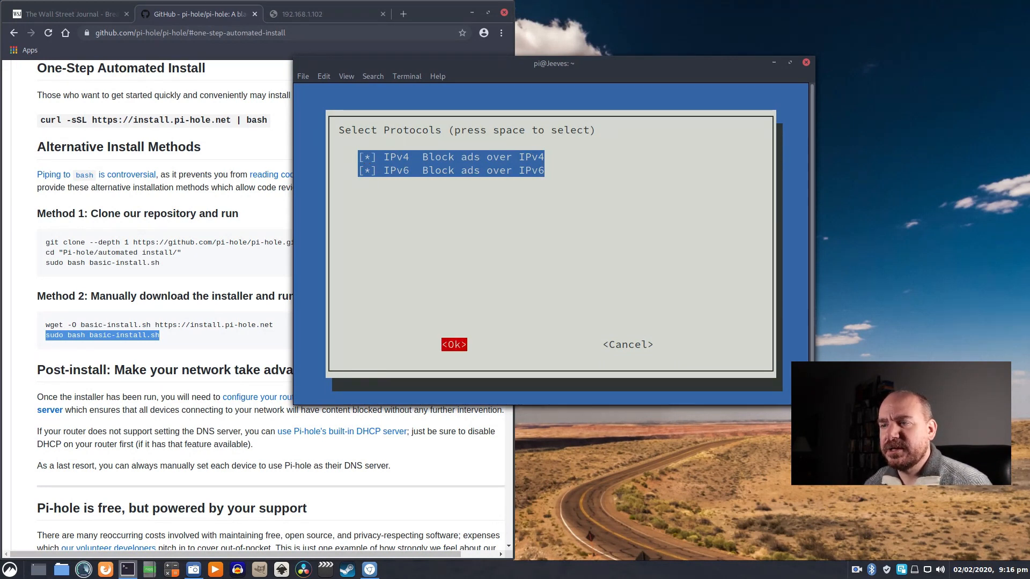
pyautogui.click(454, 345)
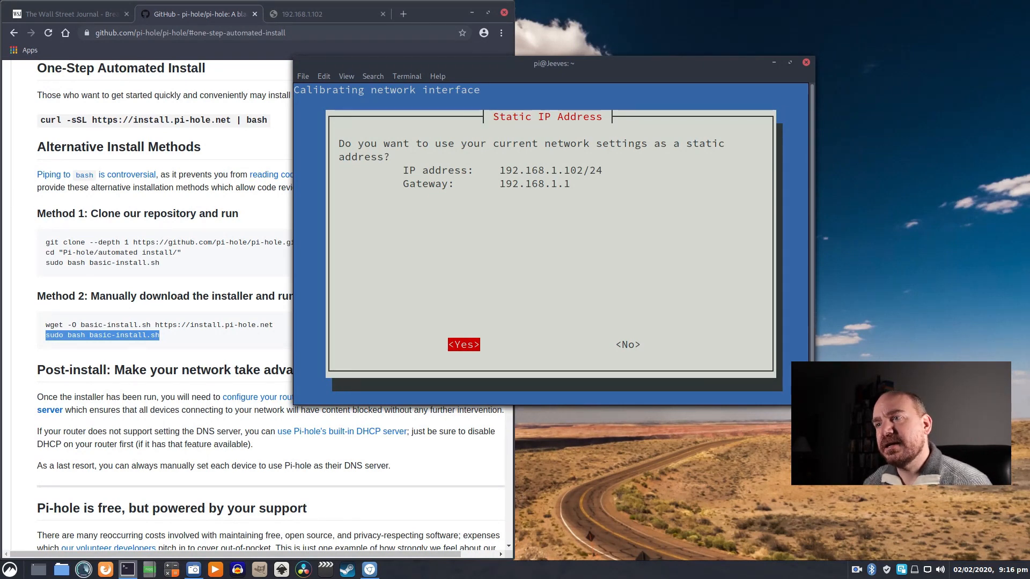
# Keep the current static IP, then enable web admin, lighttpd, query logging and Show everything privacy
pyautogui.click(463, 345)
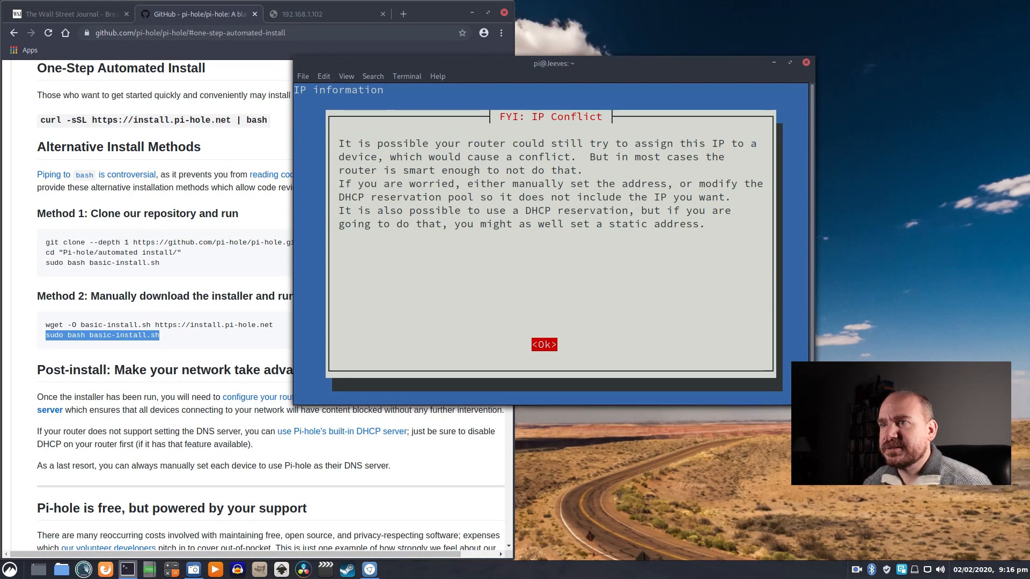
pyautogui.click(544, 345)
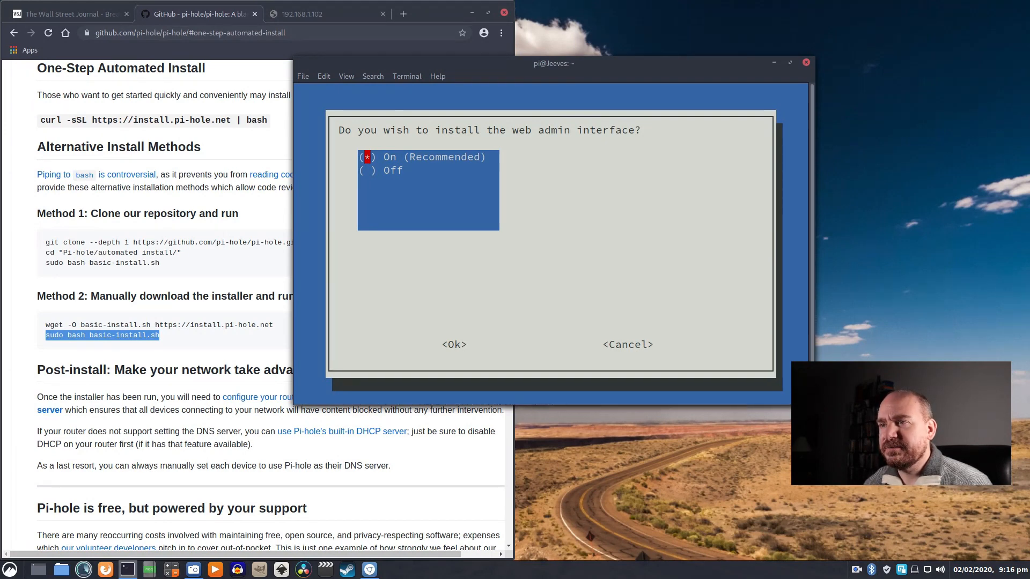
pyautogui.click(453, 345)
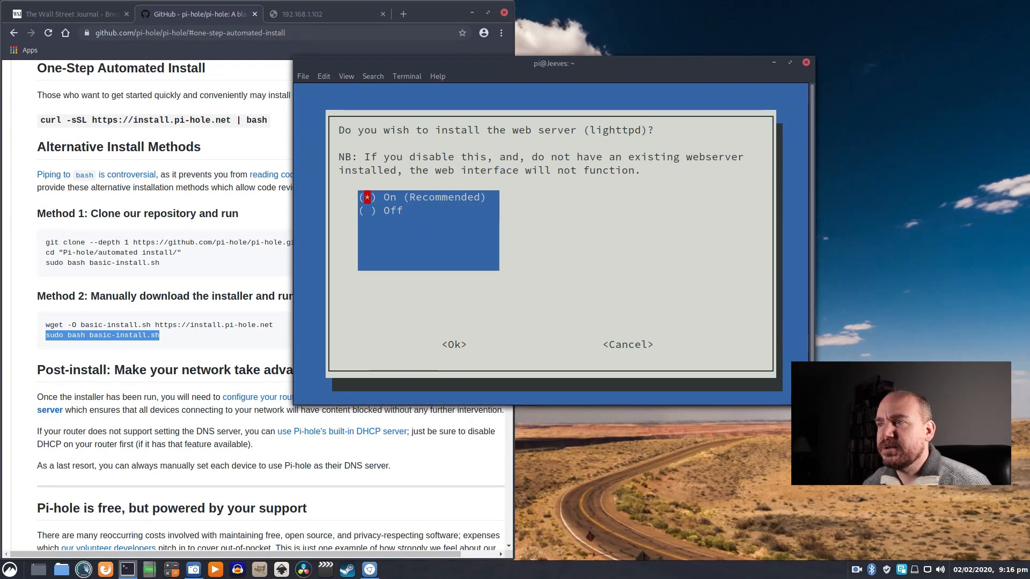
pyautogui.click(455, 345)
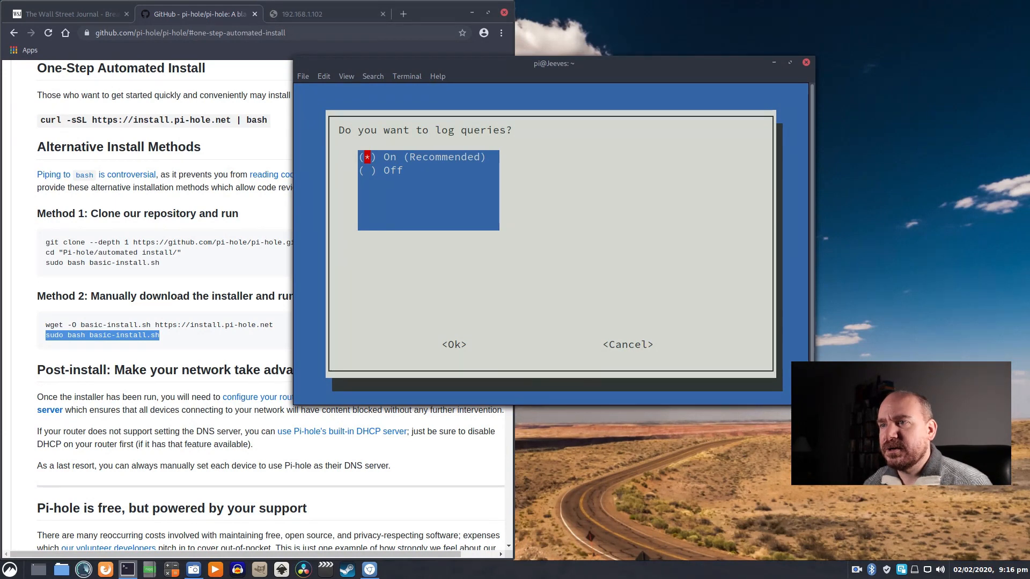
pyautogui.click(454, 344)
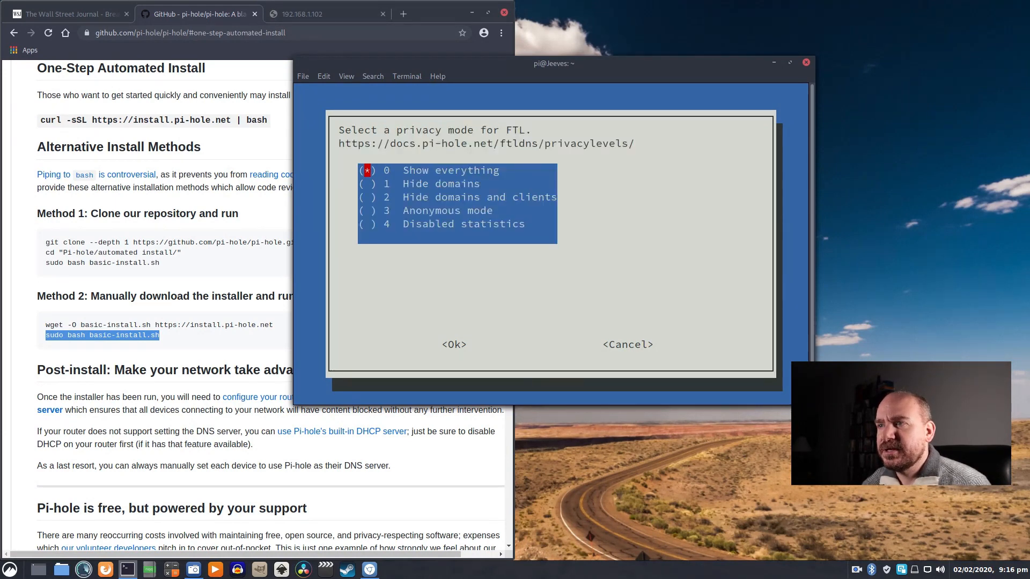
pyautogui.click(453, 345)
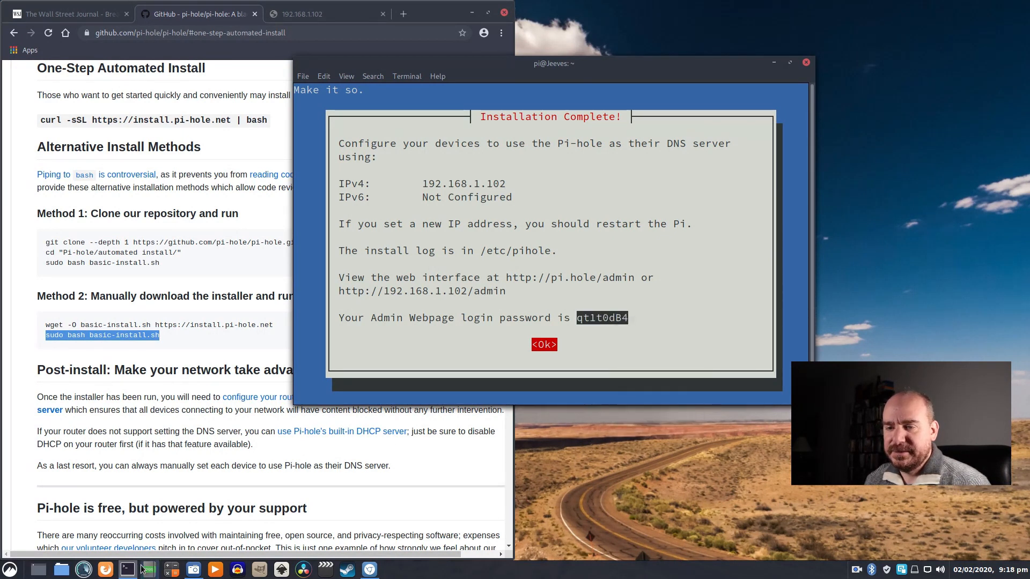
pyautogui.click(150, 569)
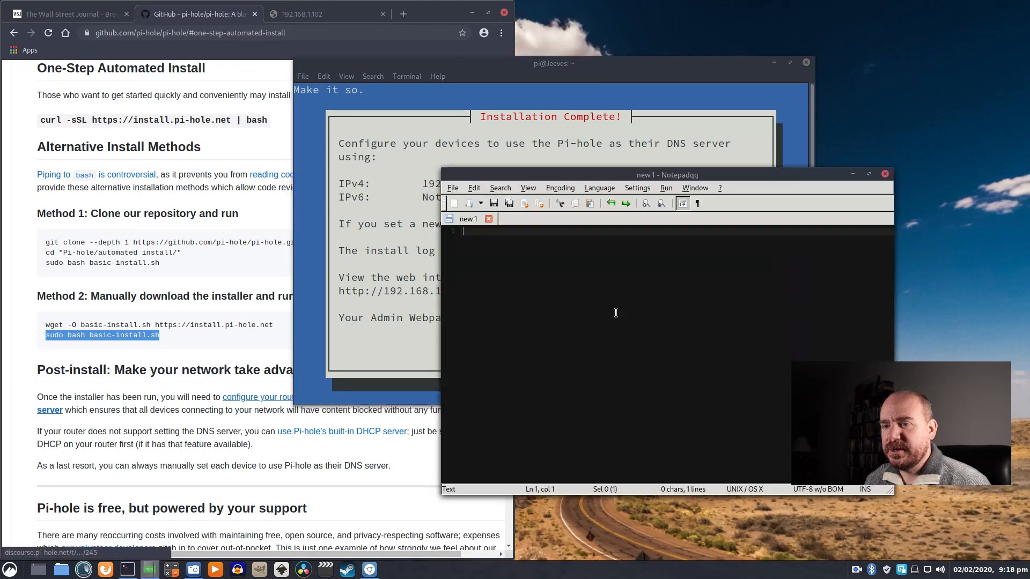
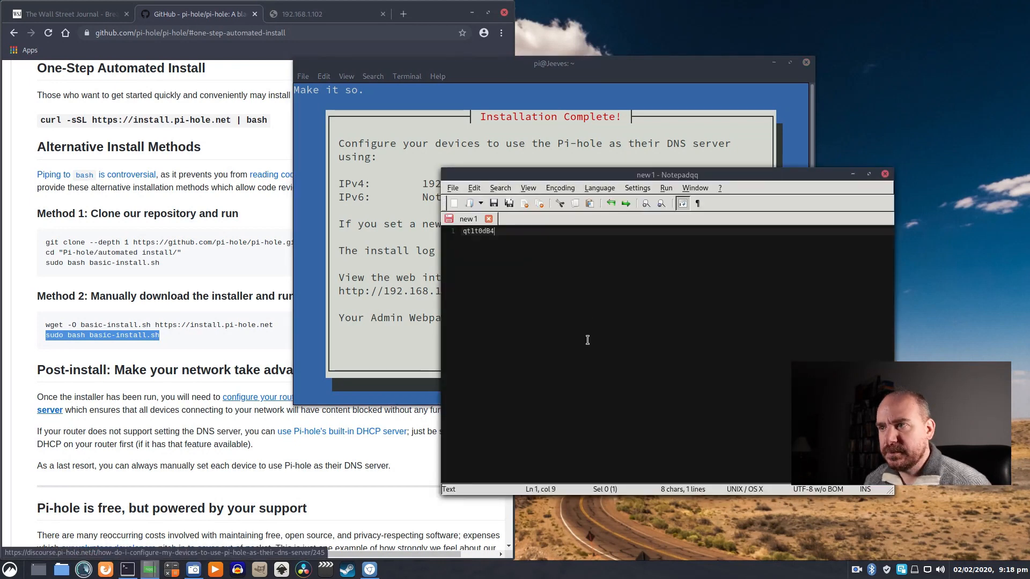
pyautogui.moveTo(666, 175); pyautogui.dragTo(828, 323)
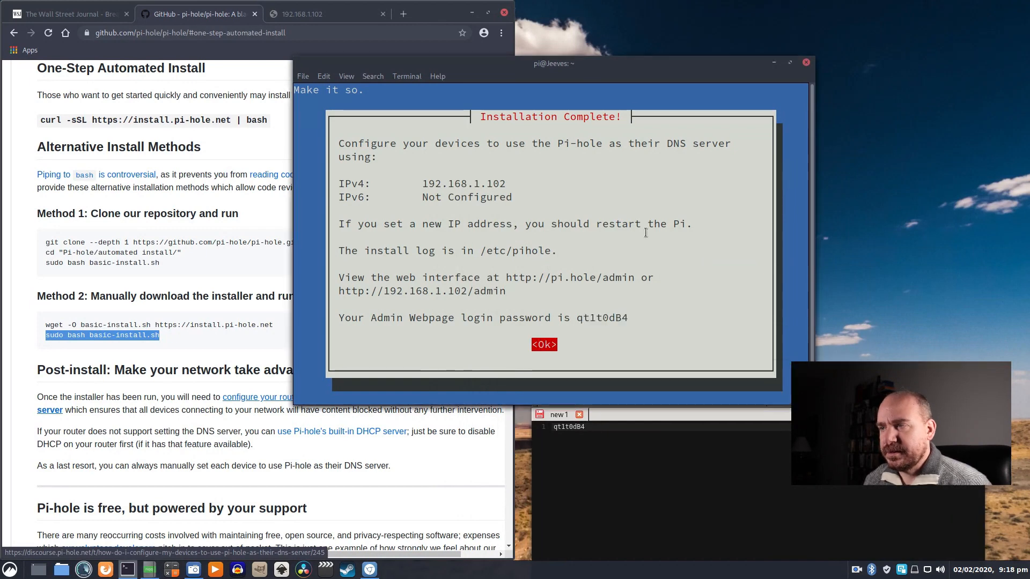
# Close the installer and load the Pi-hole admin page at 192.168.1.102/admin
pyautogui.click(544, 345)
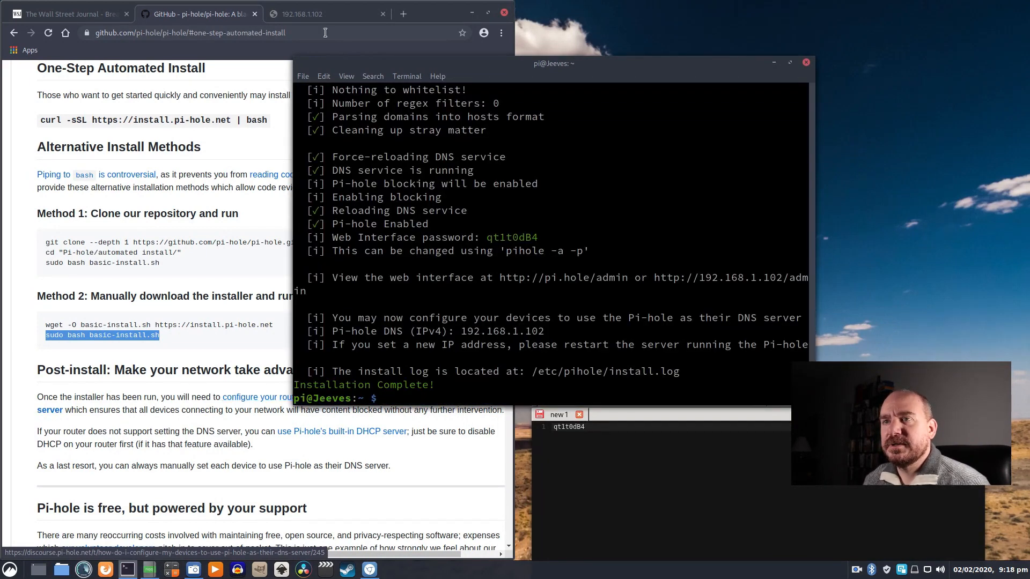
pyautogui.click(323, 14)
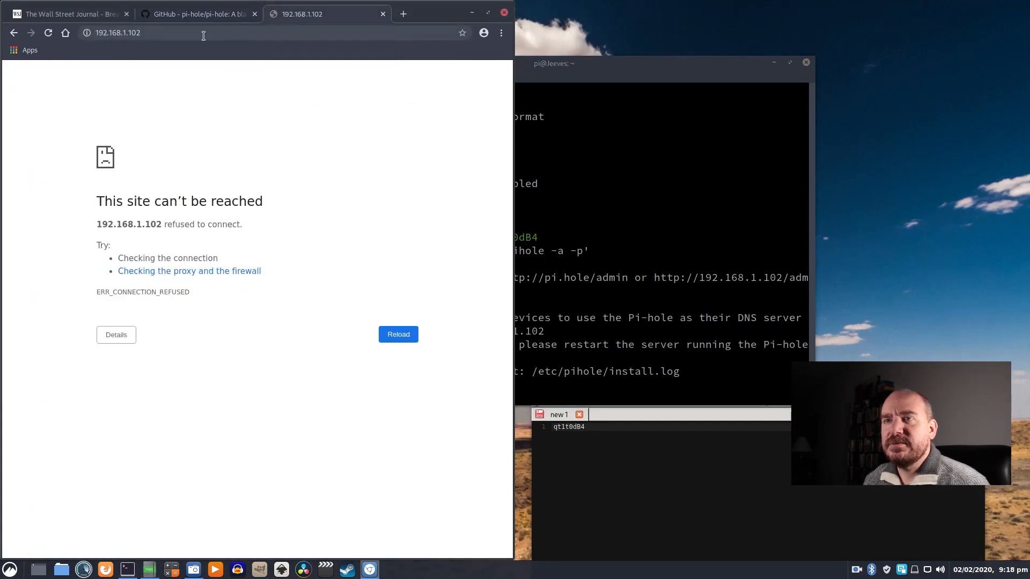
pyautogui.click(398, 335)
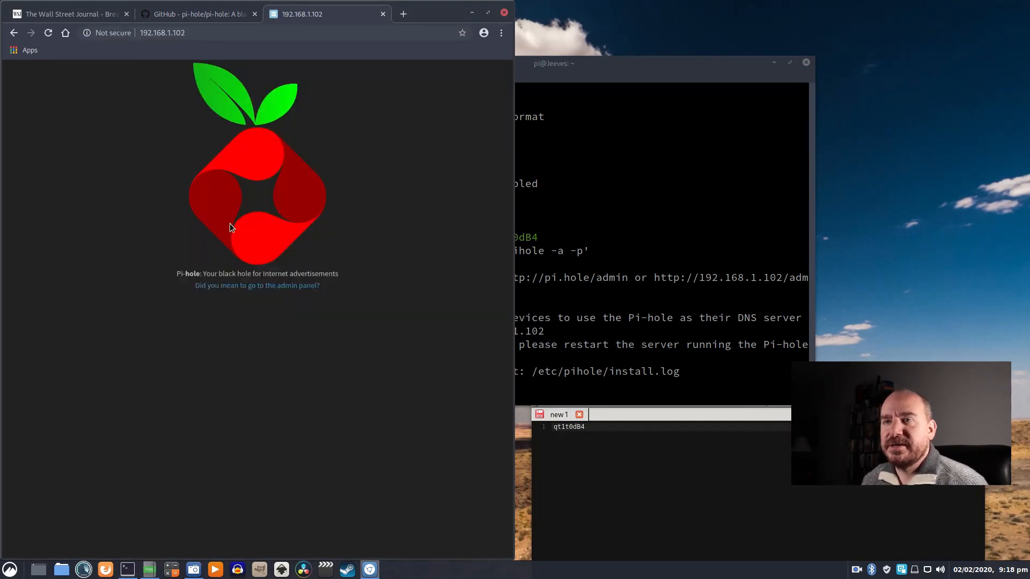
pyautogui.click(208, 32)
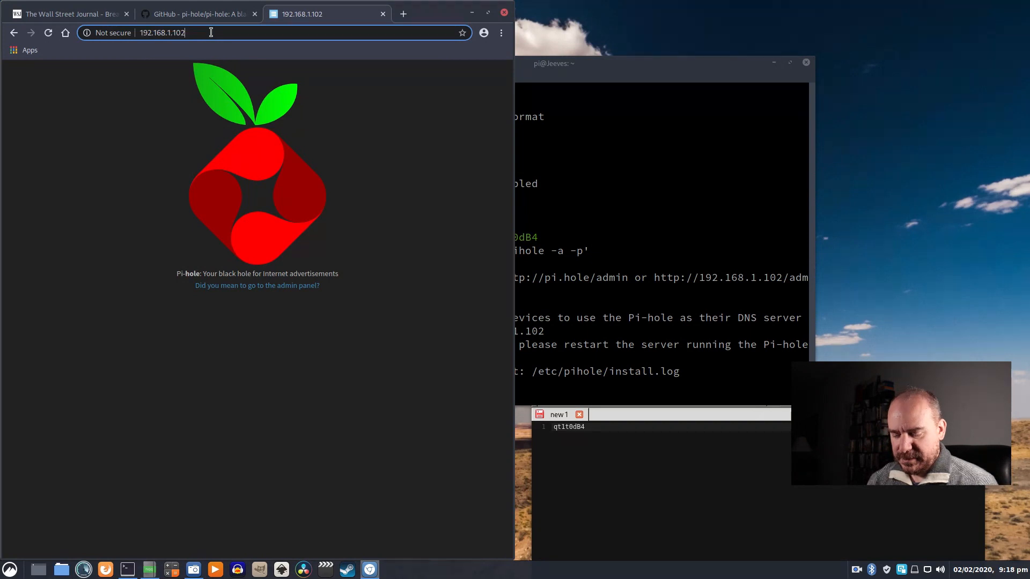
pyautogui.click(257, 286)
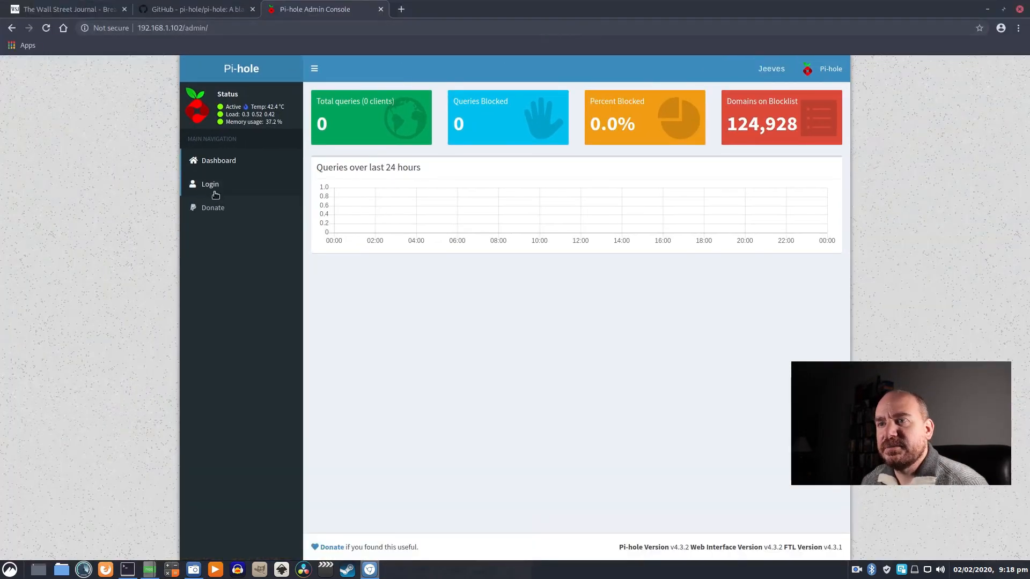
# Sign in to the Admin Console and view the Tools > Network device overview
pyautogui.click(210, 184)
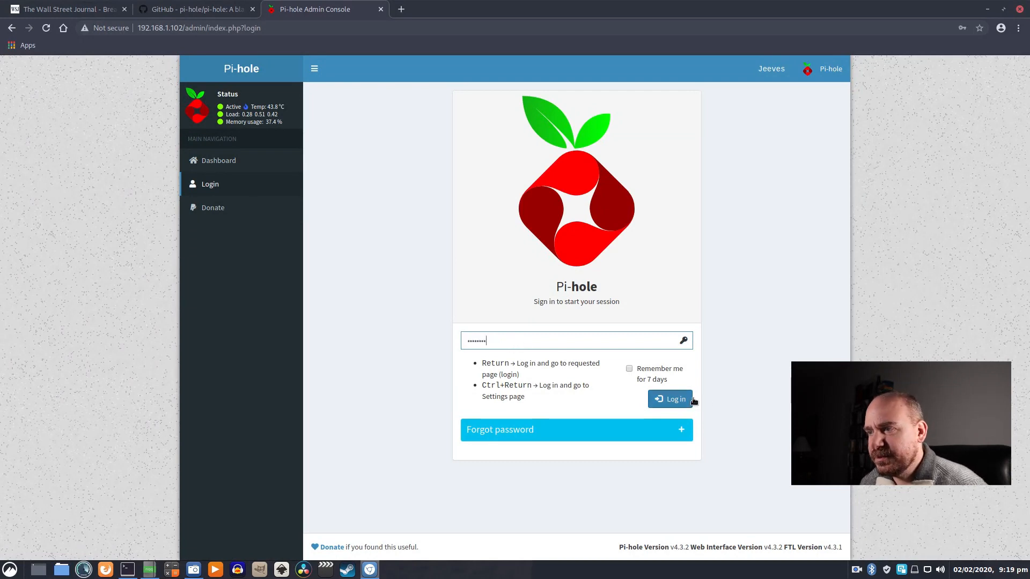
pyautogui.click(670, 399)
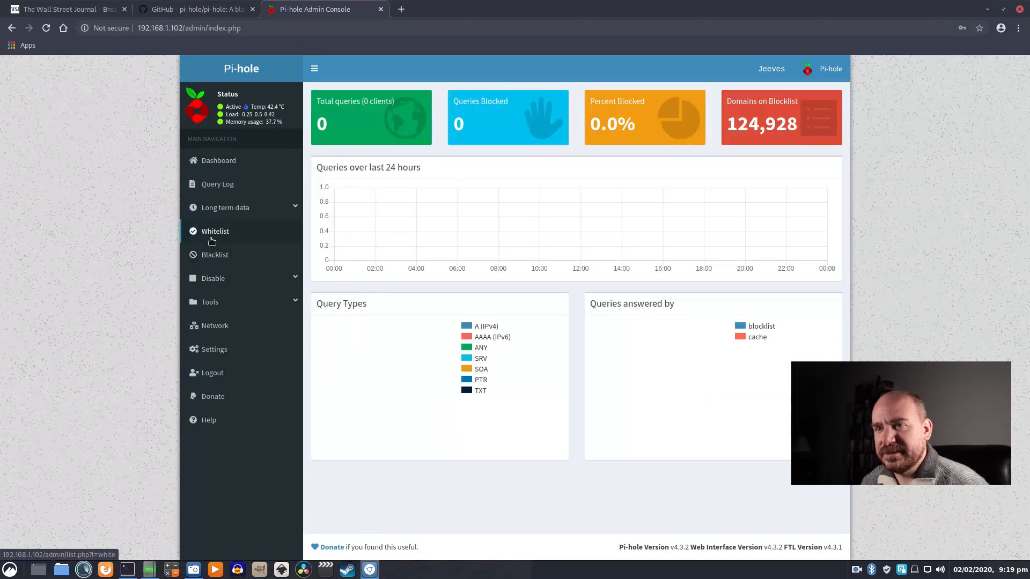
pyautogui.click(213, 278)
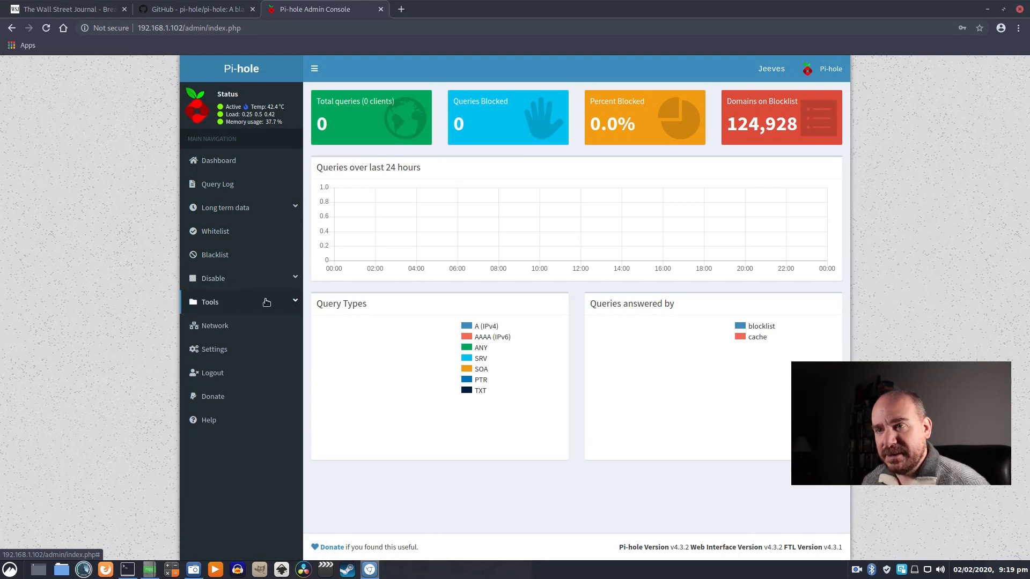
pyautogui.click(210, 302)
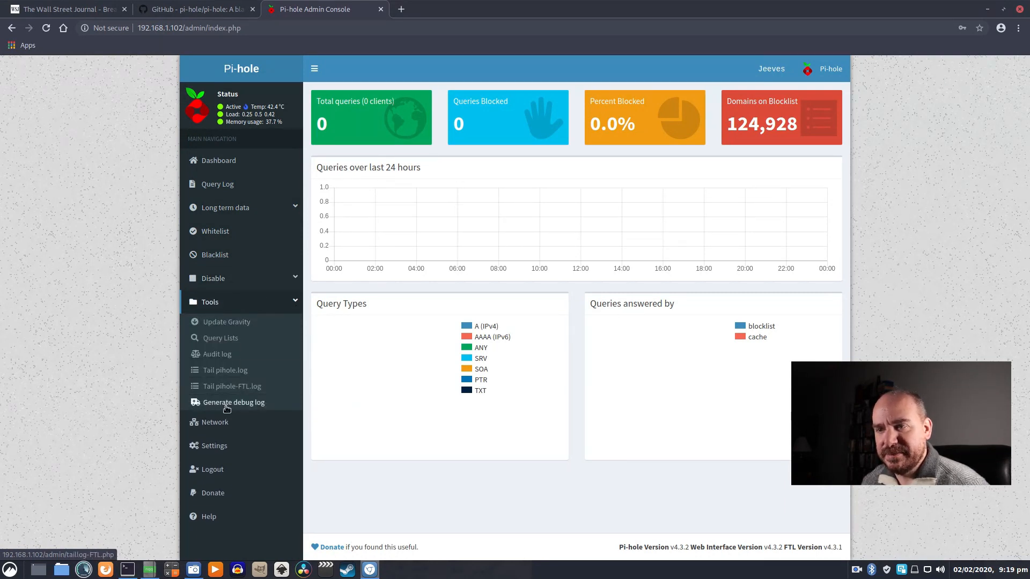
pyautogui.click(210, 302)
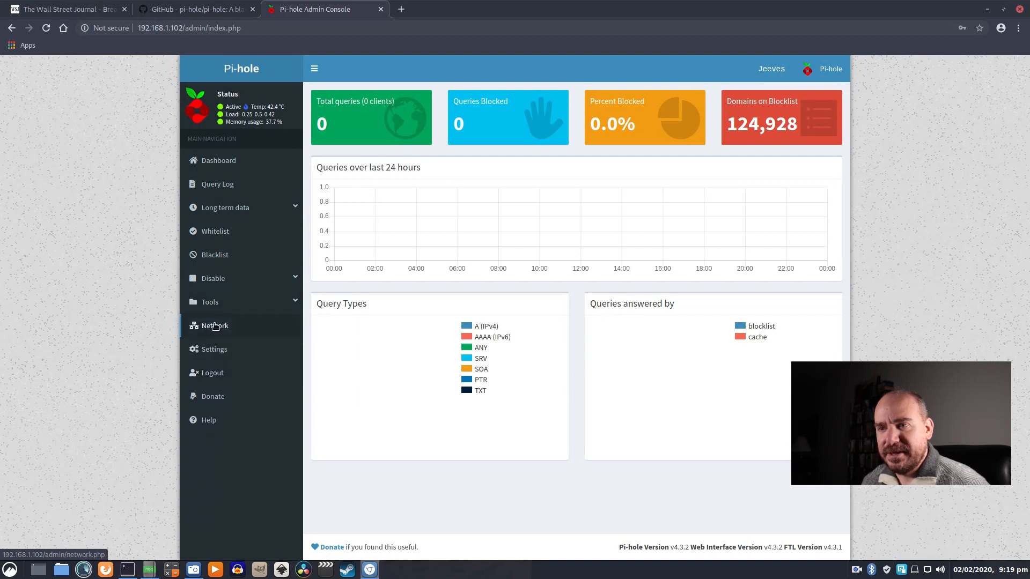
pyautogui.click(215, 325)
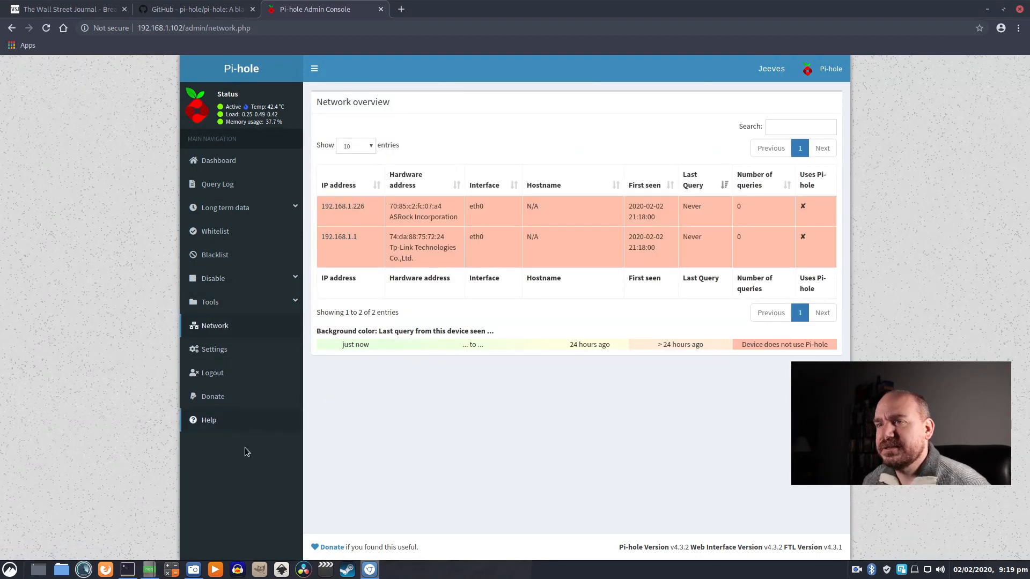
pyautogui.moveTo(455, 237)
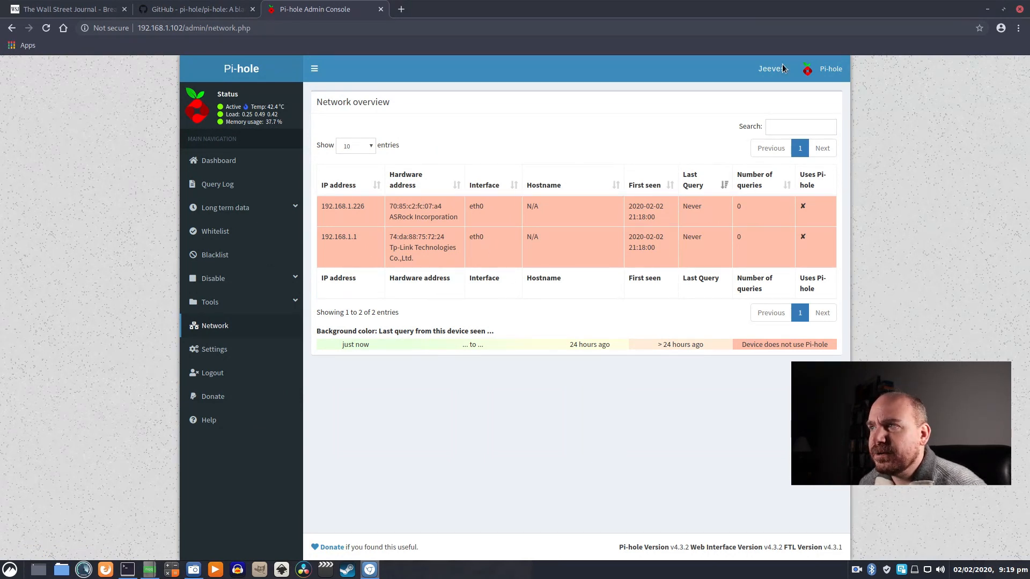
pyautogui.click(214, 349)
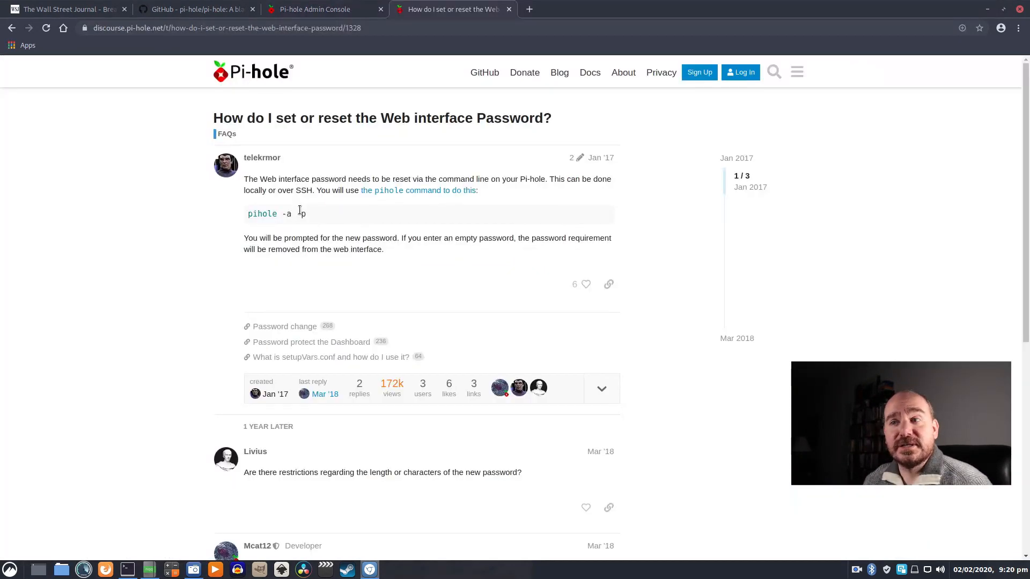
# Run 'pihole -a -p' from the forum FAQ to set a new web password
pyautogui.doubleClick(299, 214)
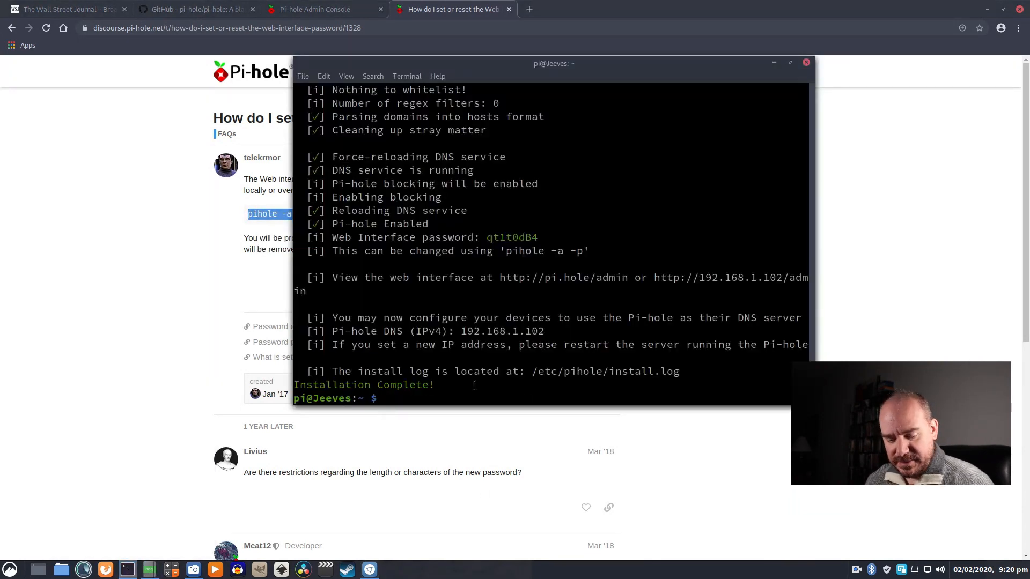
pyautogui.write('pihole -a -p')
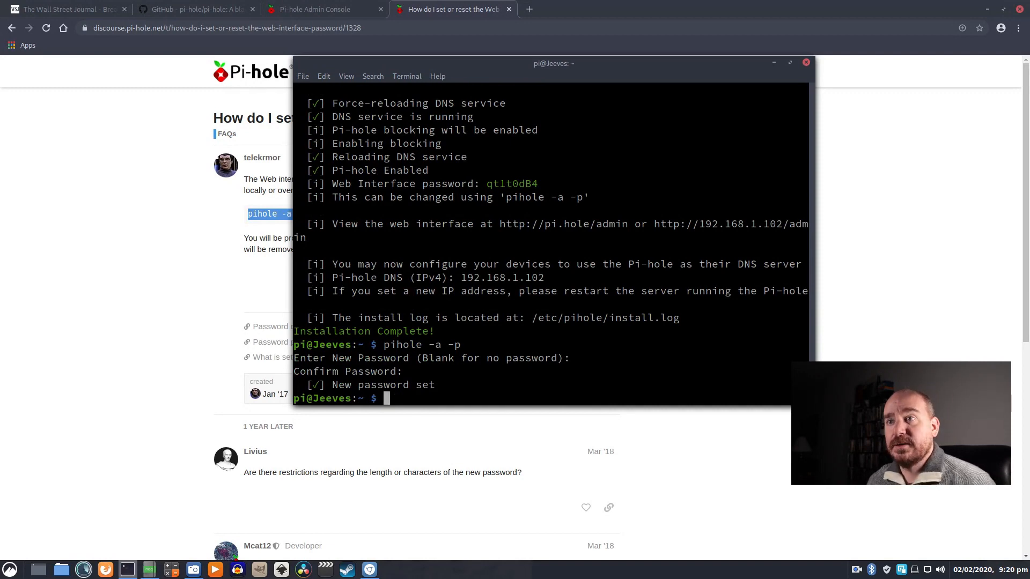
pyautogui.click(311, 9)
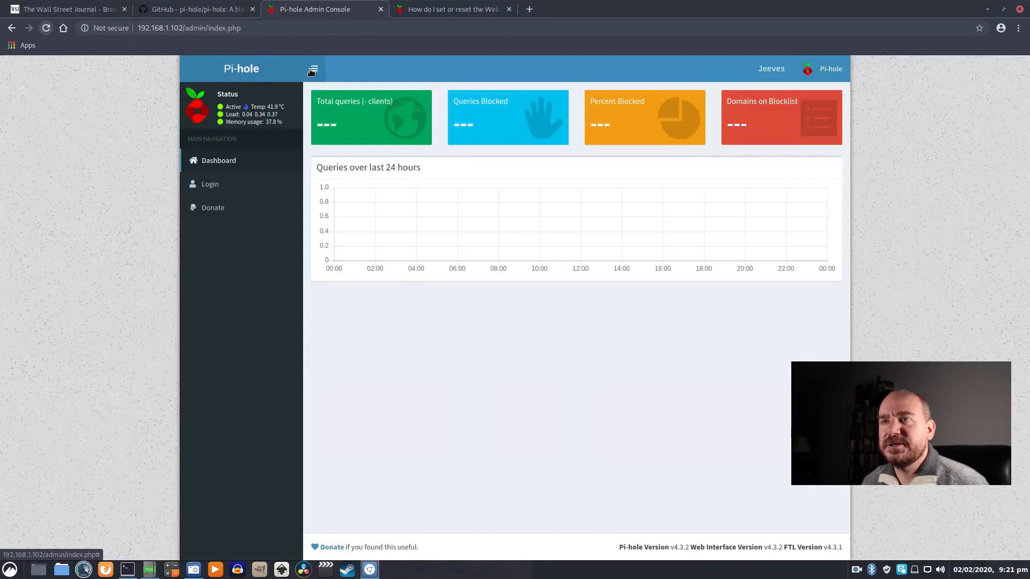
# Log back into the Pi-hole Admin Console using the new password
pyautogui.click(210, 184)
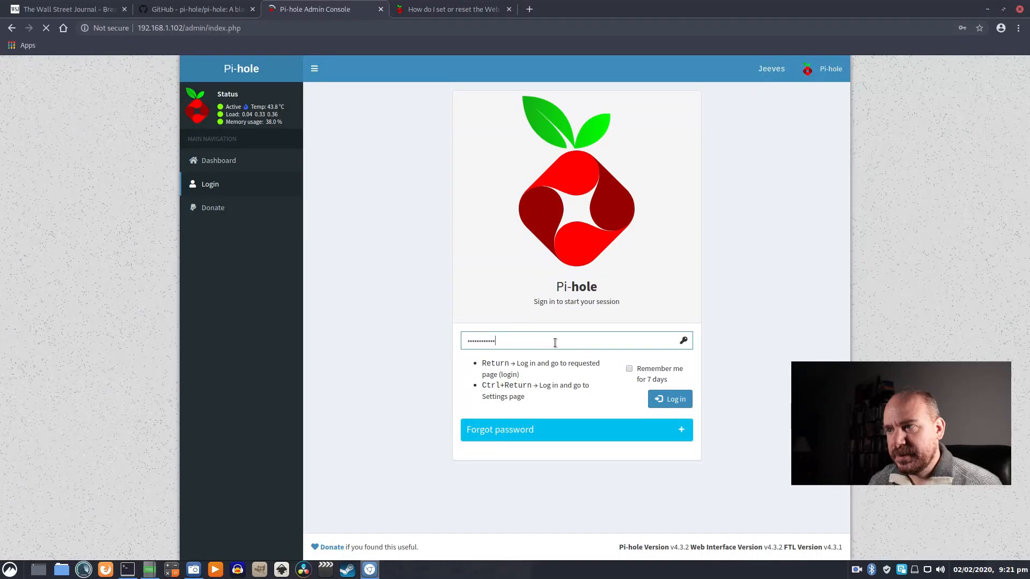
pyautogui.click(670, 400)
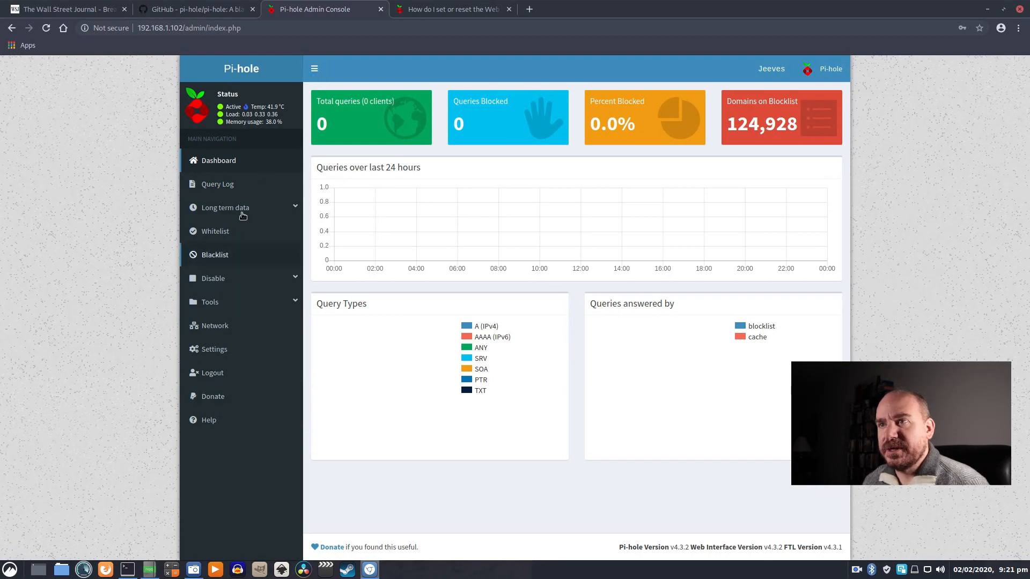
pyautogui.moveTo(476, 10)
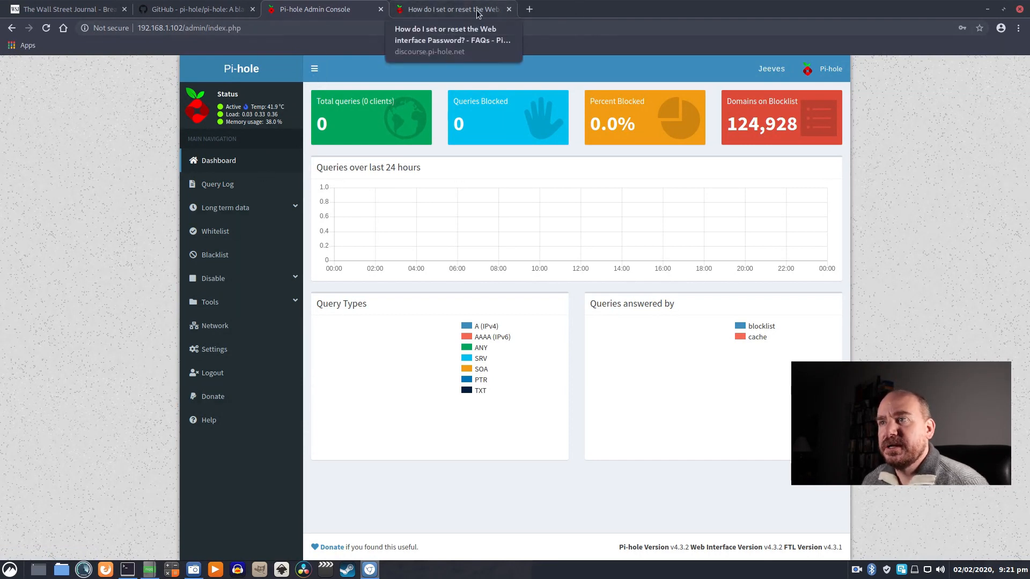
# Log in to the TP-Link router, declining password saving, and open Advanced DHCP Server settings
pyautogui.click(455, 9)
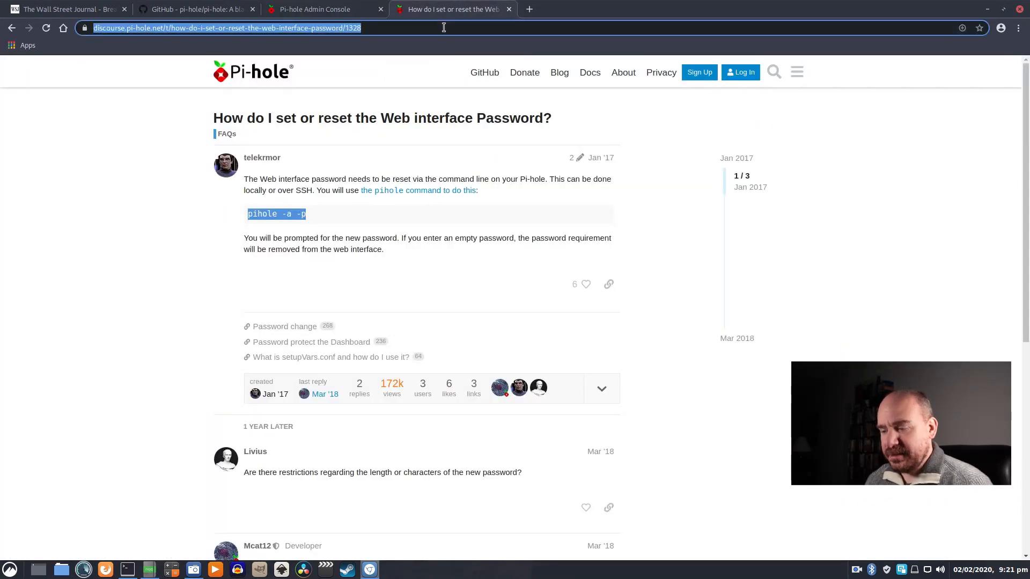
pyautogui.write('192.168.1.102:81')
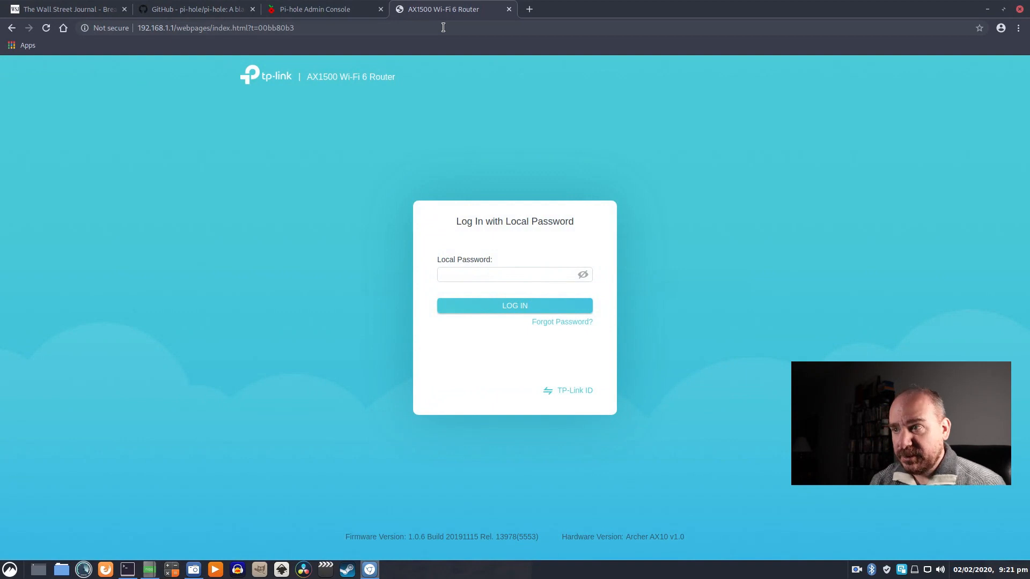
pyautogui.write('••')
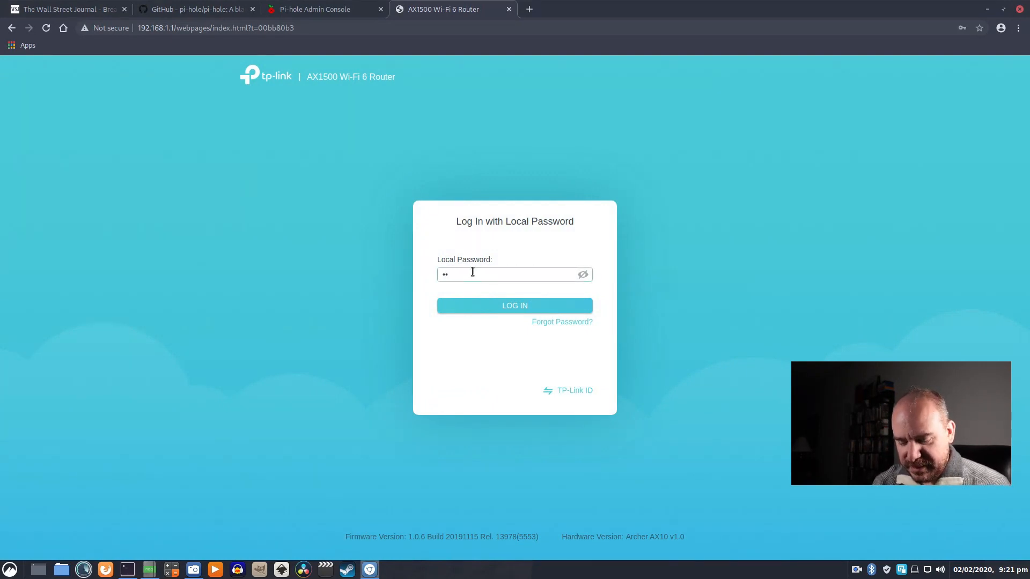
pyautogui.click(514, 305)
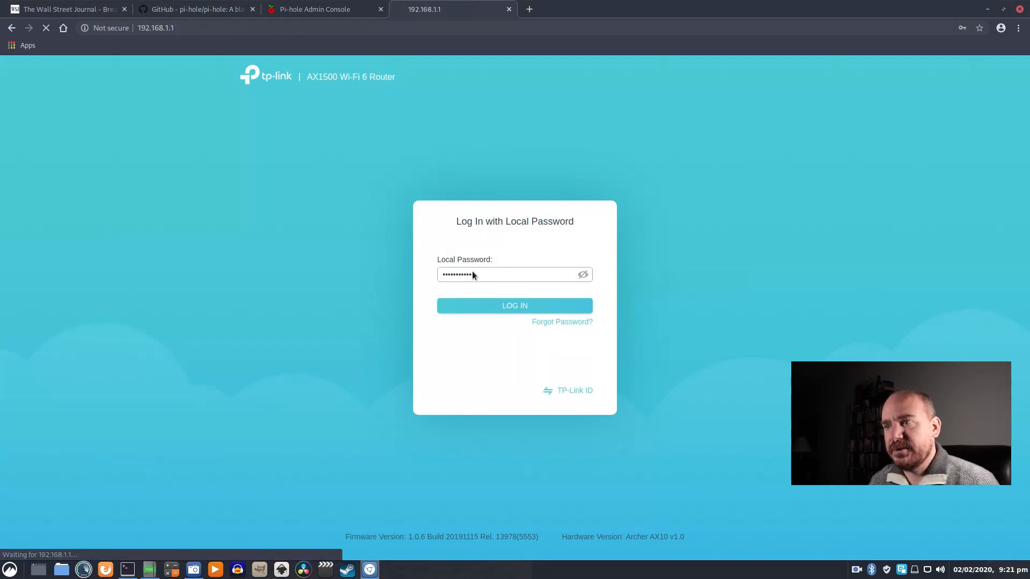
pyautogui.click(515, 306)
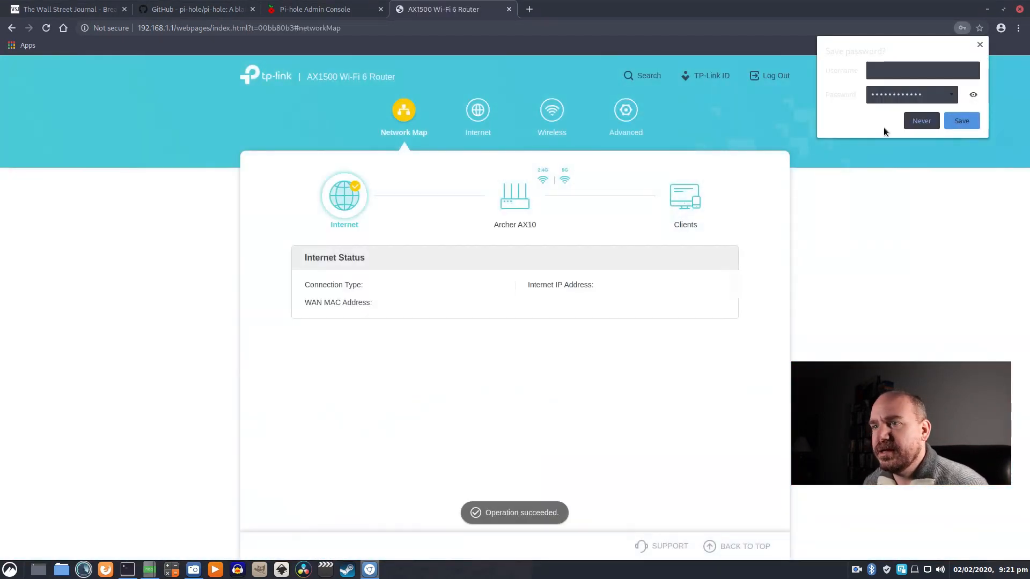
pyautogui.click(922, 121)
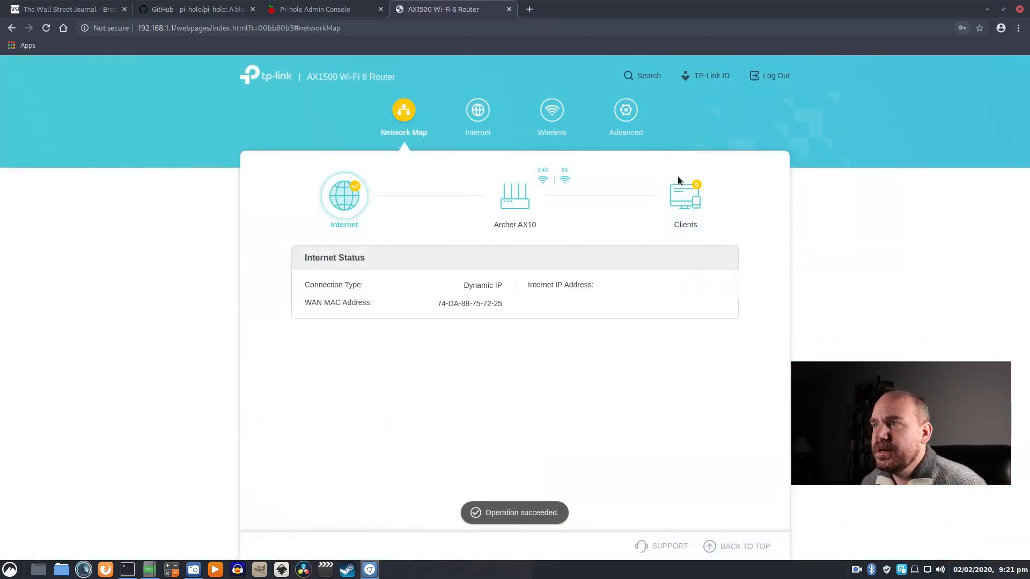
pyautogui.click(625, 110)
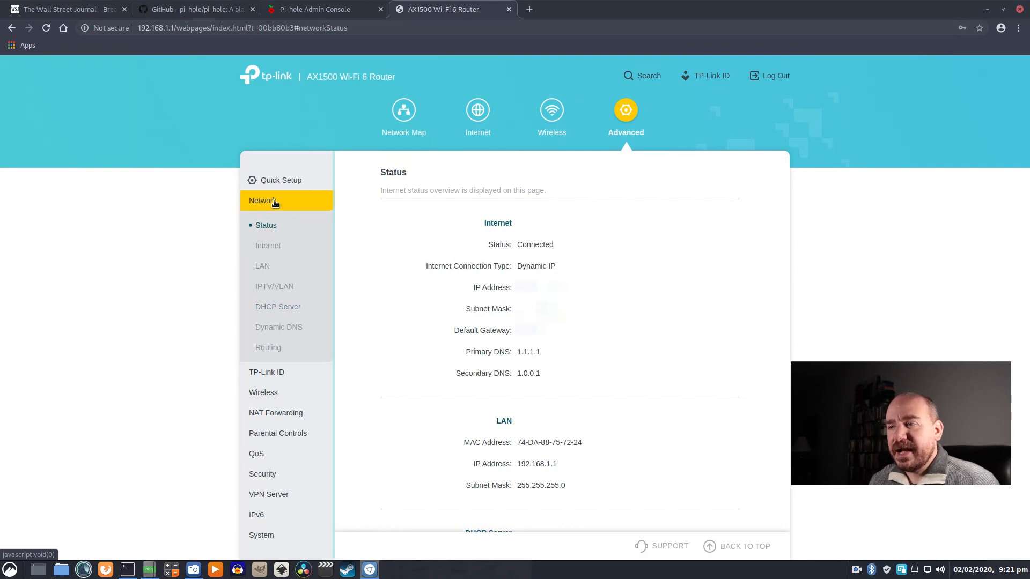
pyautogui.moveTo(526, 355)
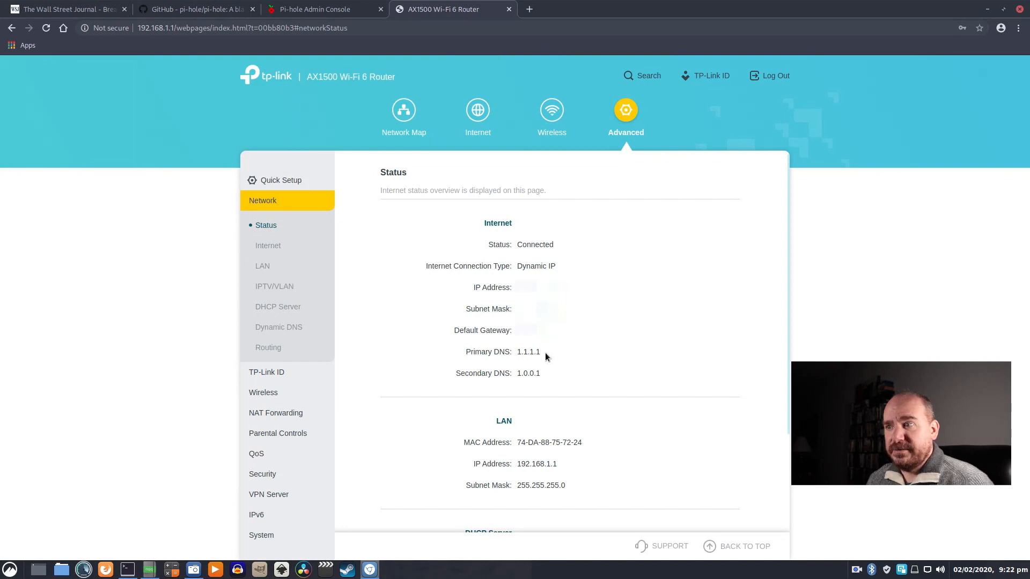
pyautogui.moveTo(477, 279)
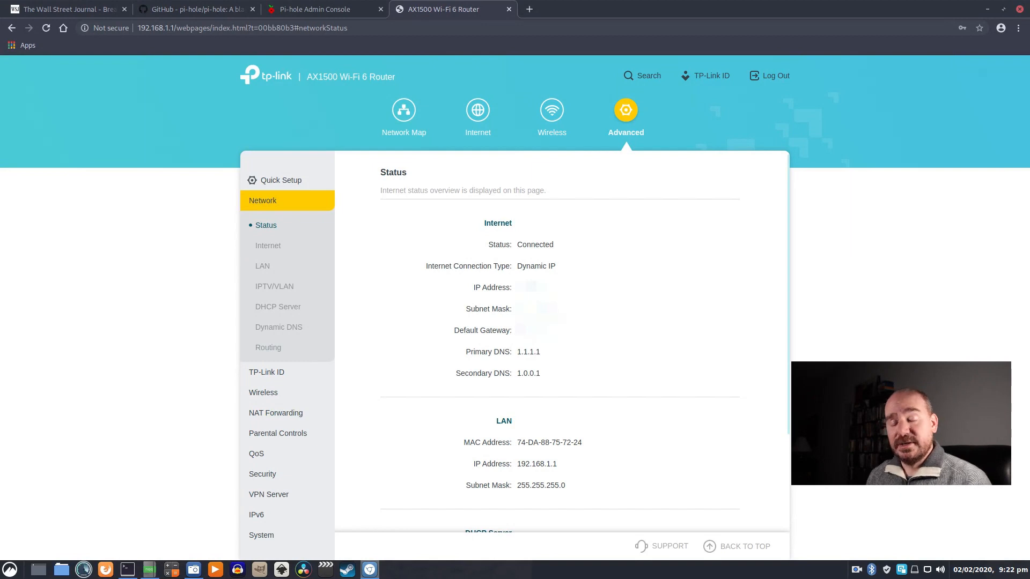
pyautogui.click(278, 307)
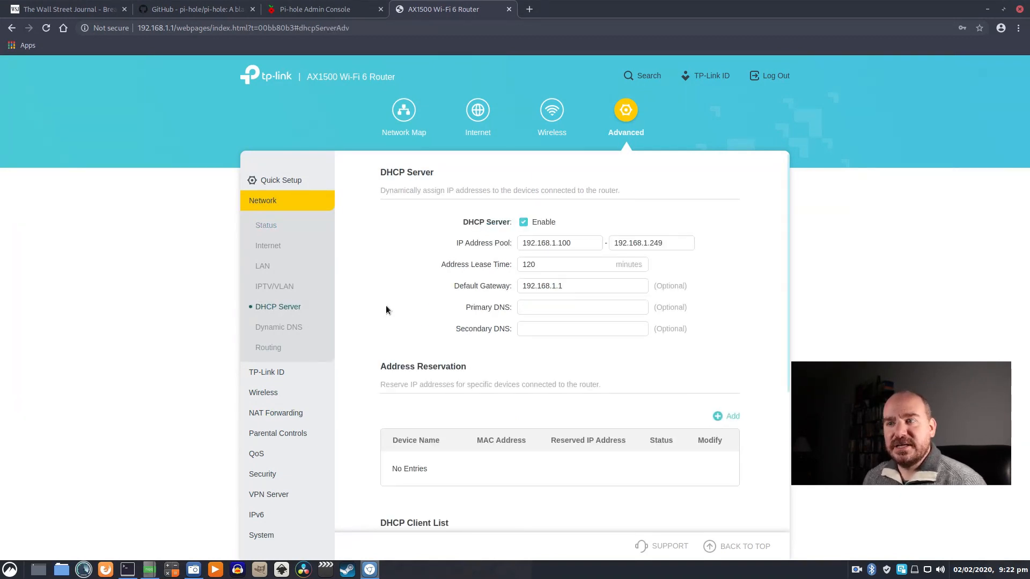
pyautogui.moveTo(286, 319)
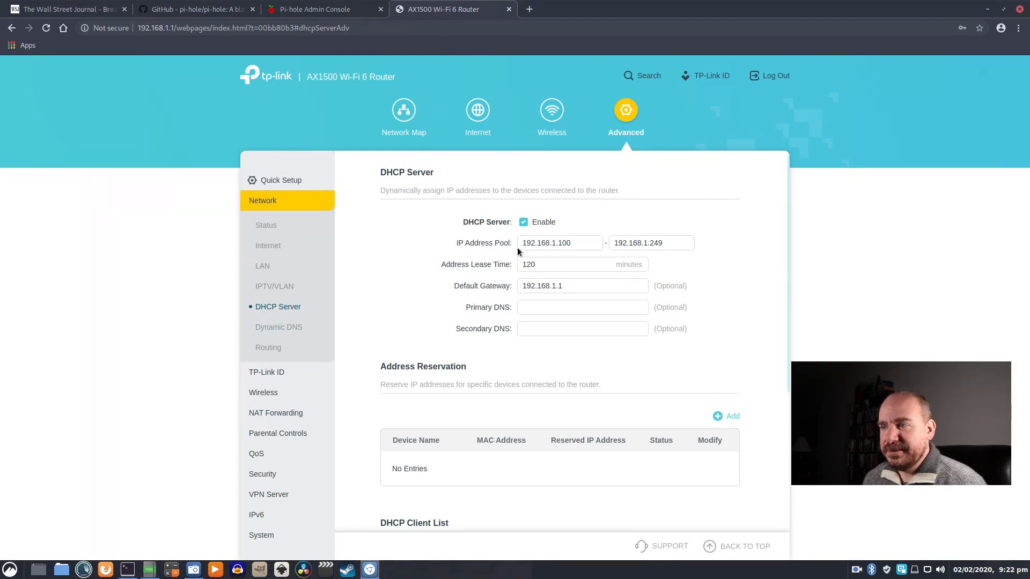
# Set the router's DHCP Primary DNS to 192.168.1.102 and save the change
pyautogui.click(582, 307)
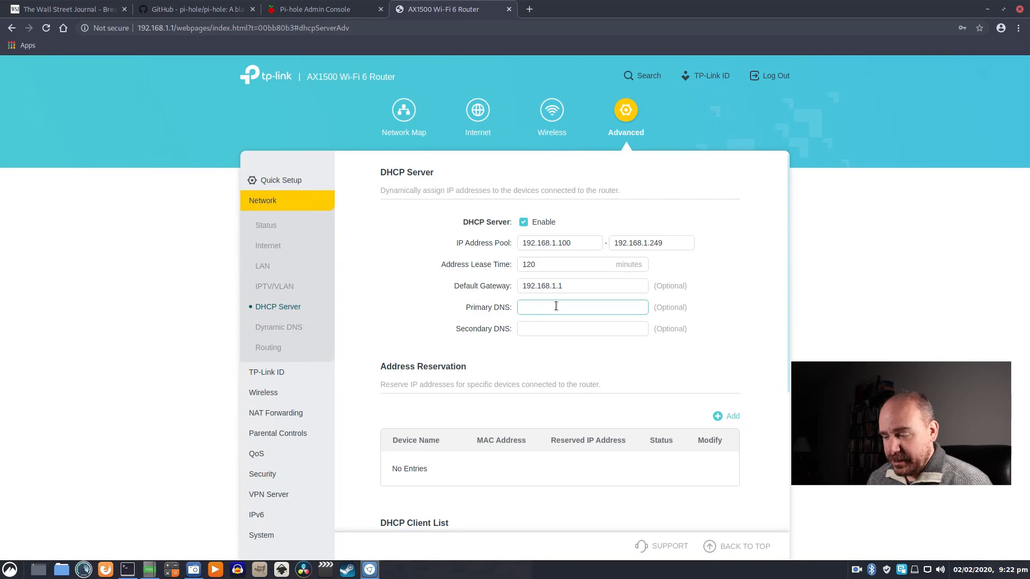
pyautogui.write('192.168.1.102')
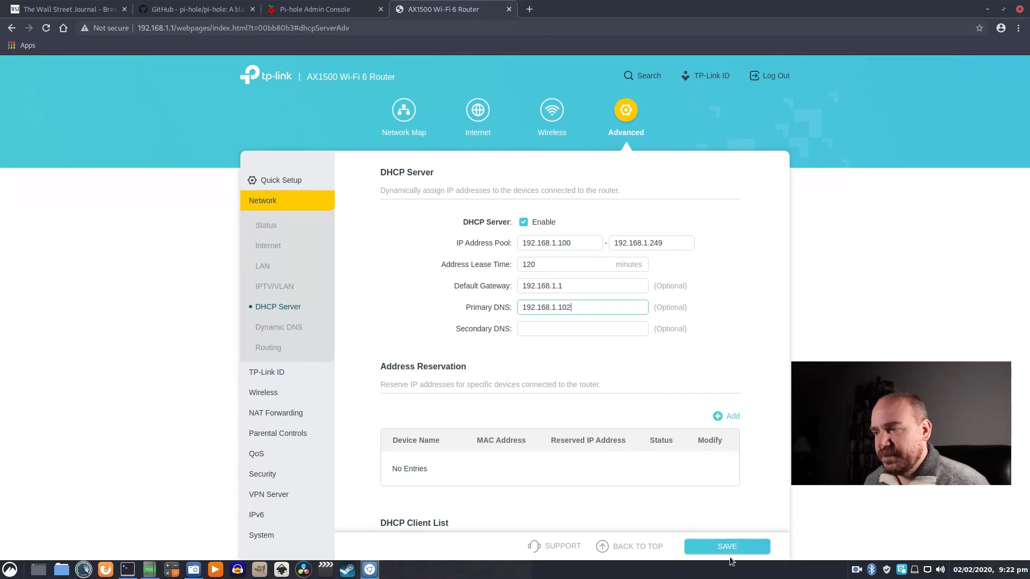
pyautogui.click(727, 546)
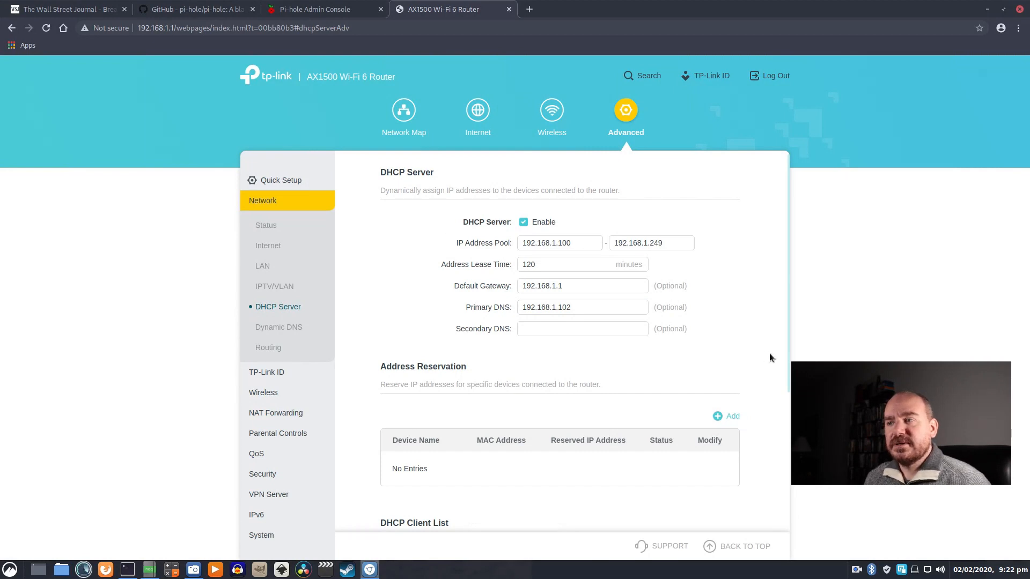
pyautogui.moveTo(667, 331)
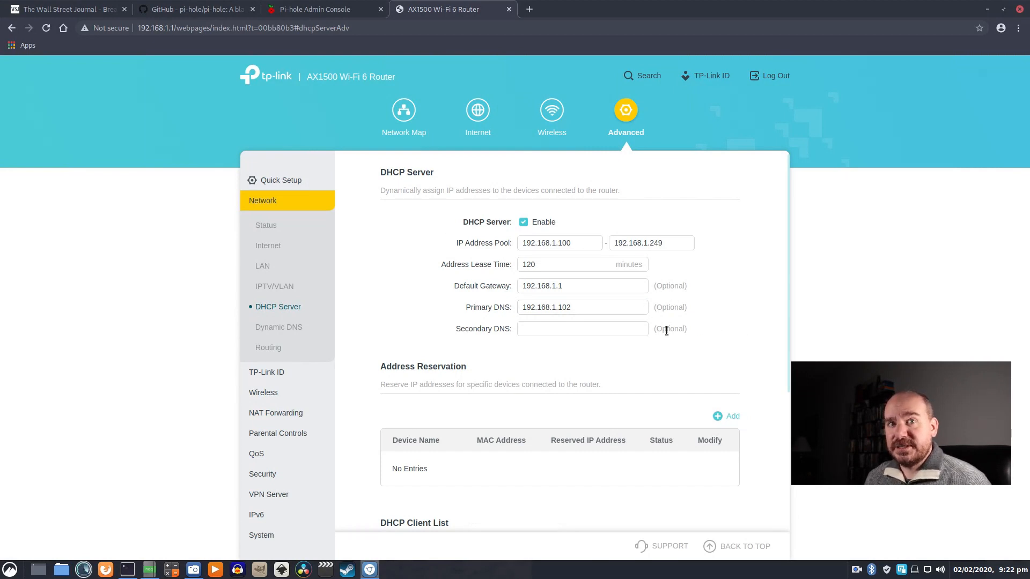
pyautogui.moveTo(575, 319)
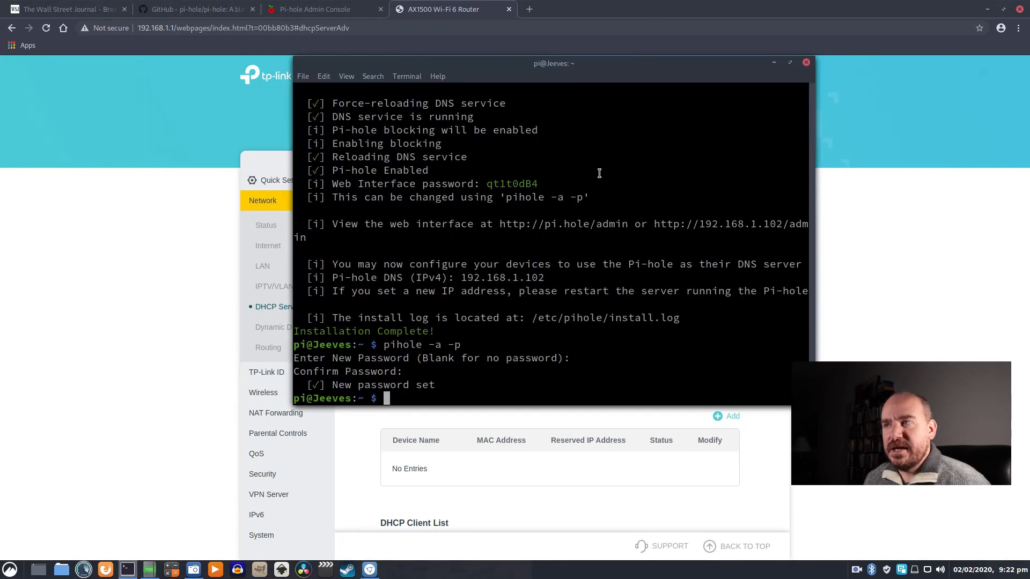
# Exit the SSH session and authenticate a sudo command in the local terminal
pyautogui.click(806, 62)
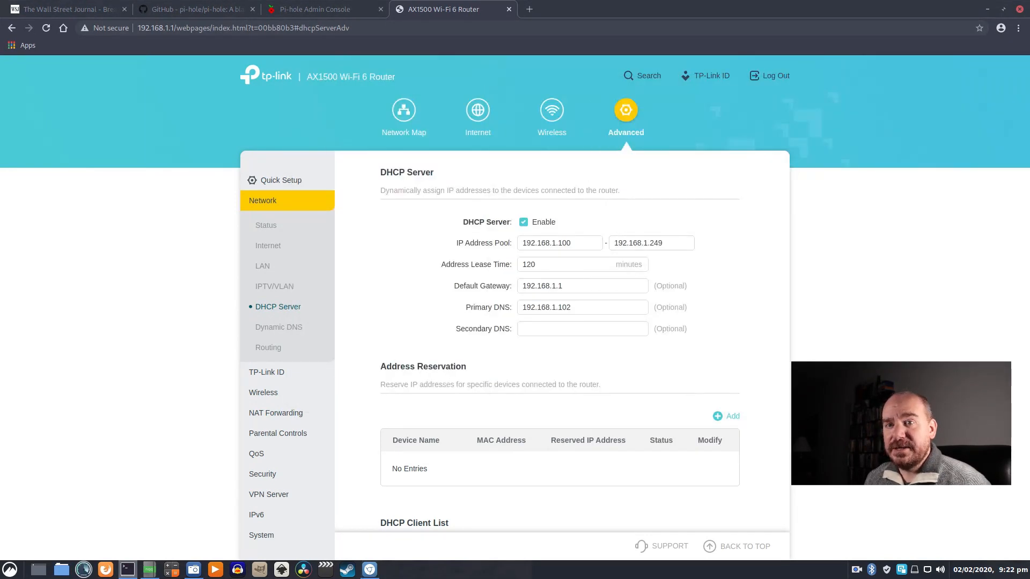
pyautogui.moveTo(385, 380)
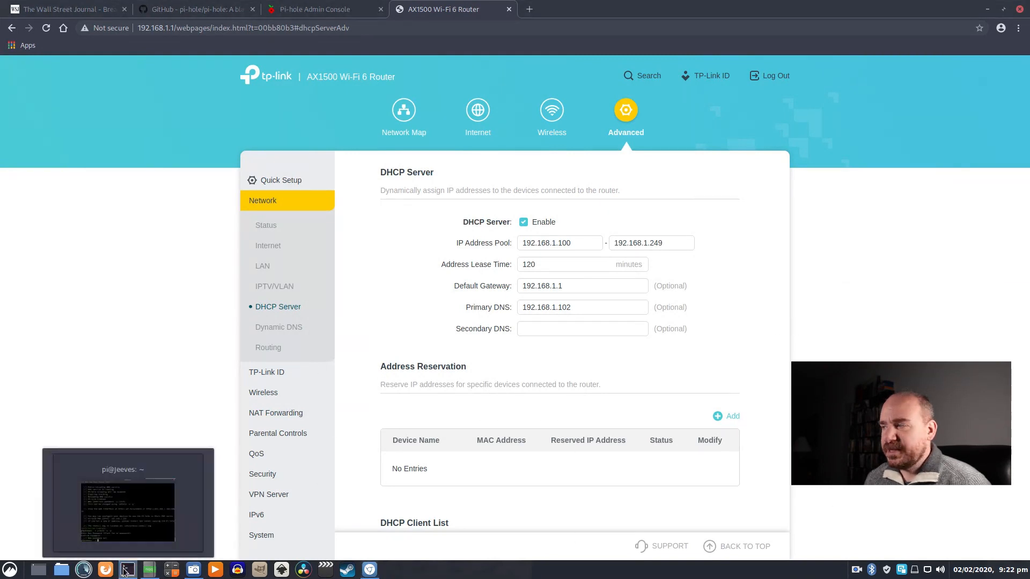
pyautogui.click(128, 570)
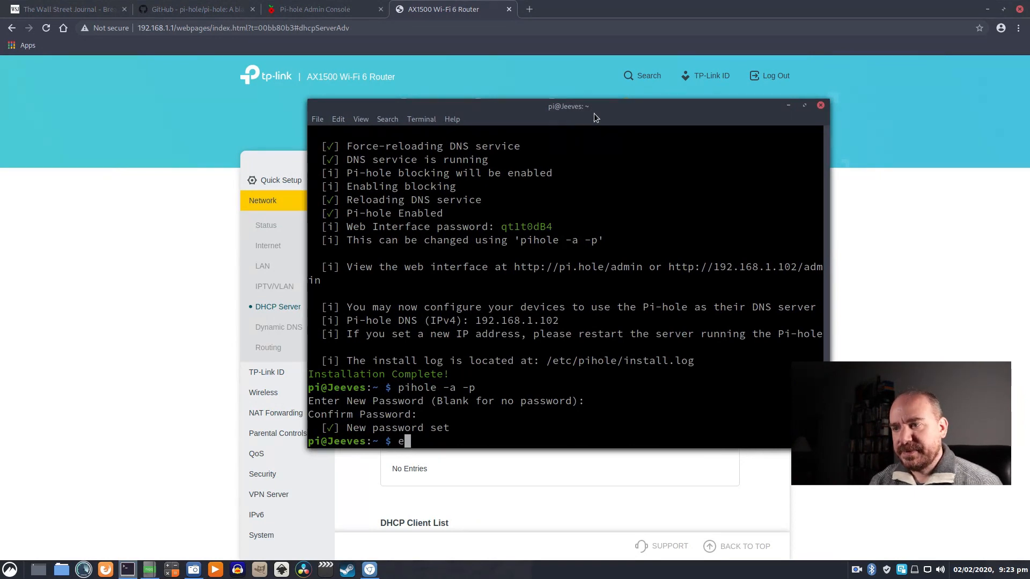
pyautogui.write('xit')
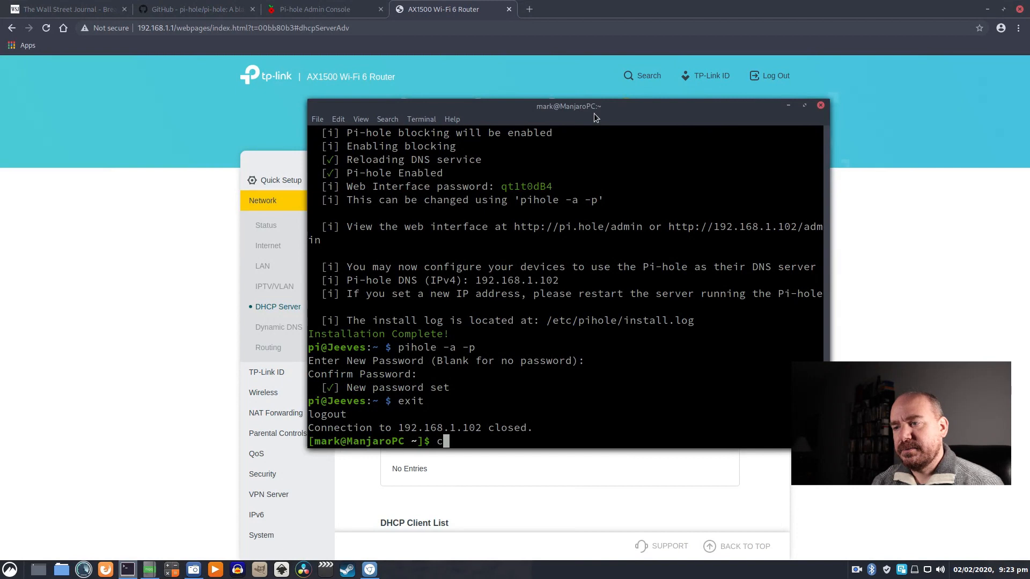
pyautogui.write('sudo /')
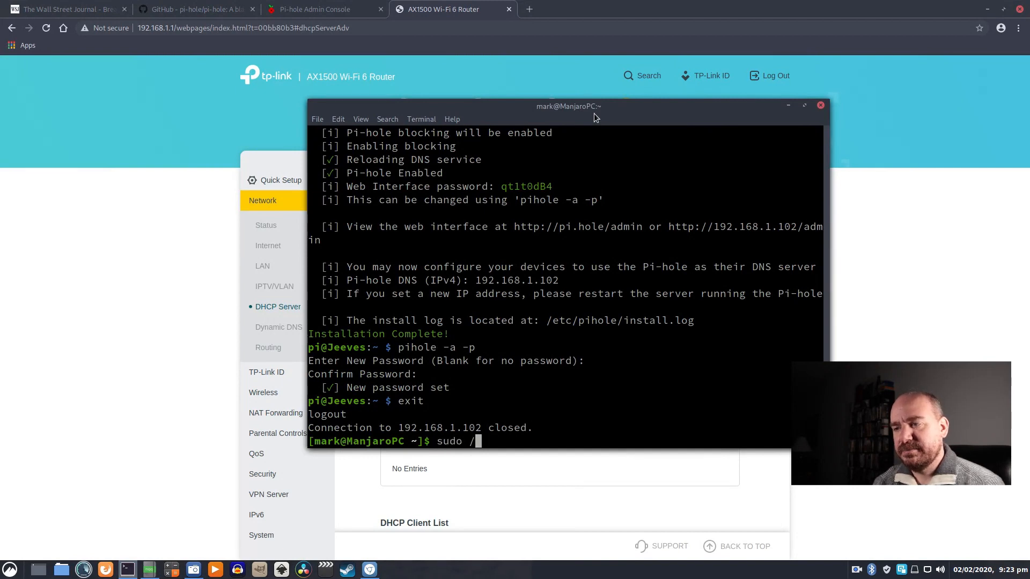
pyautogui.write('etc/resolv.conf')
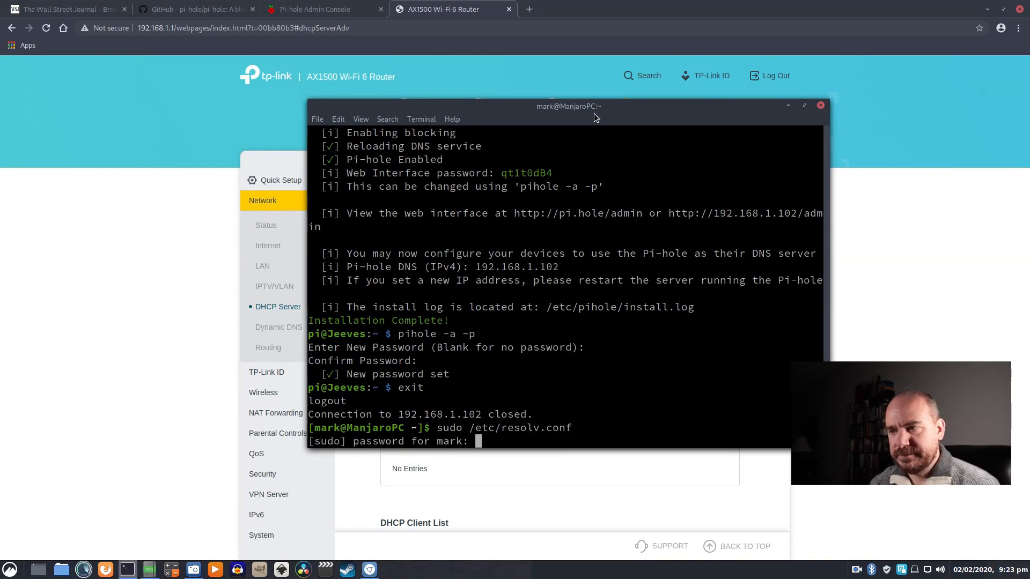
pyautogui.press('Return')
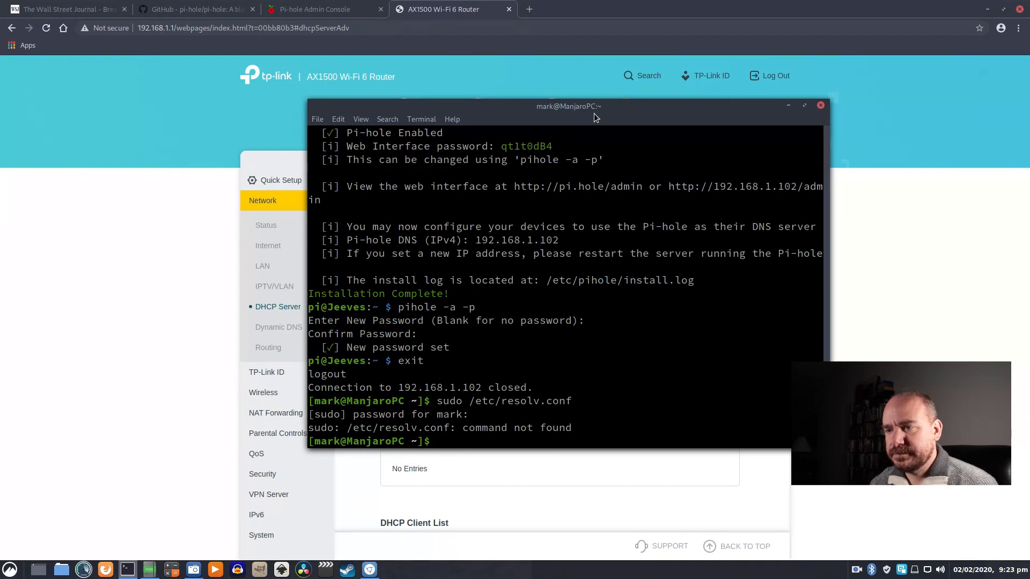
# Edit /etc/resolv.conf in vi so the nameserver ends in 102, and save
pyautogui.write('sudo /etc/resolv.conf')
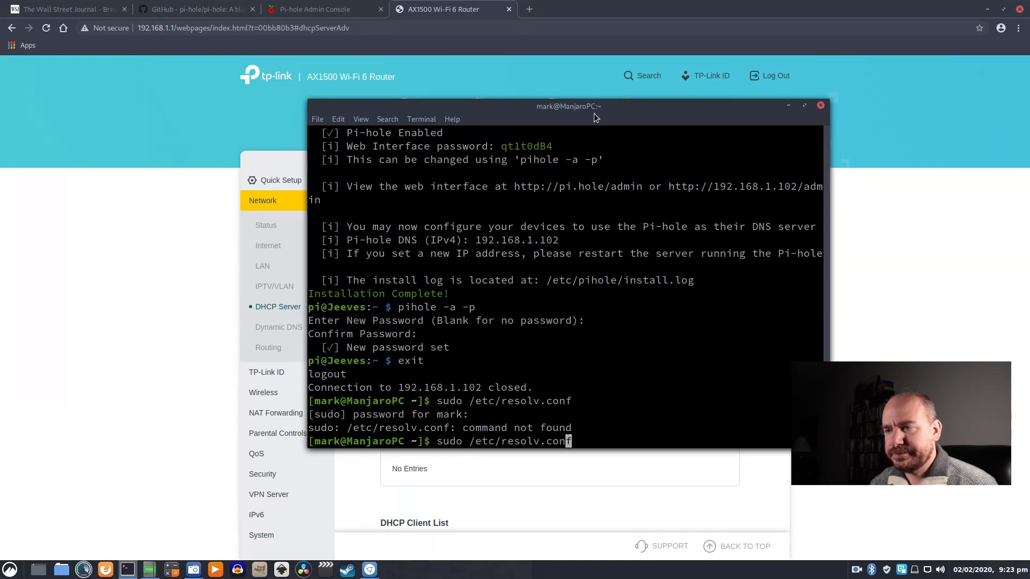
pyautogui.write('vi')
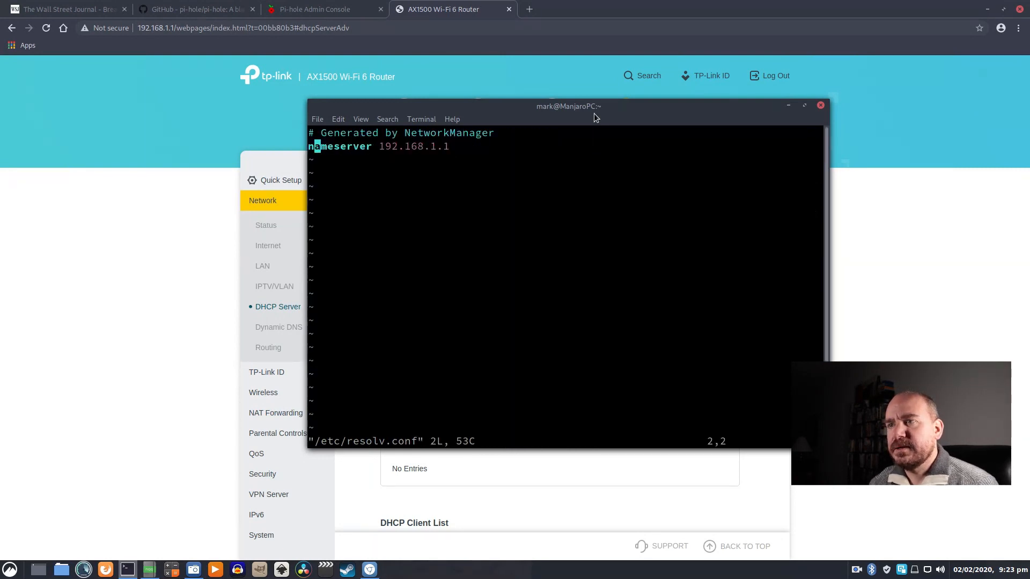
pyautogui.click(314, 9)
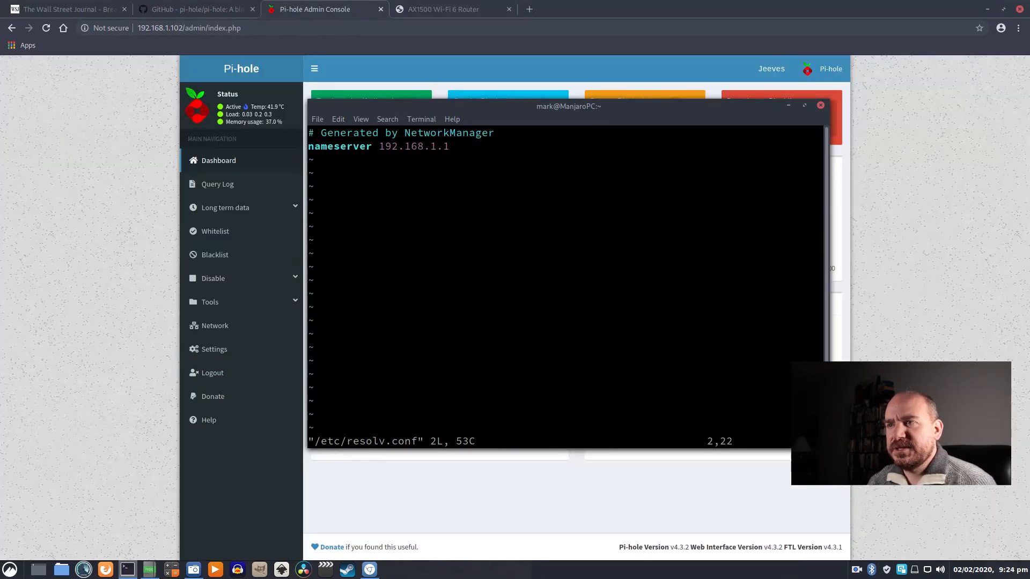
pyautogui.press('i')
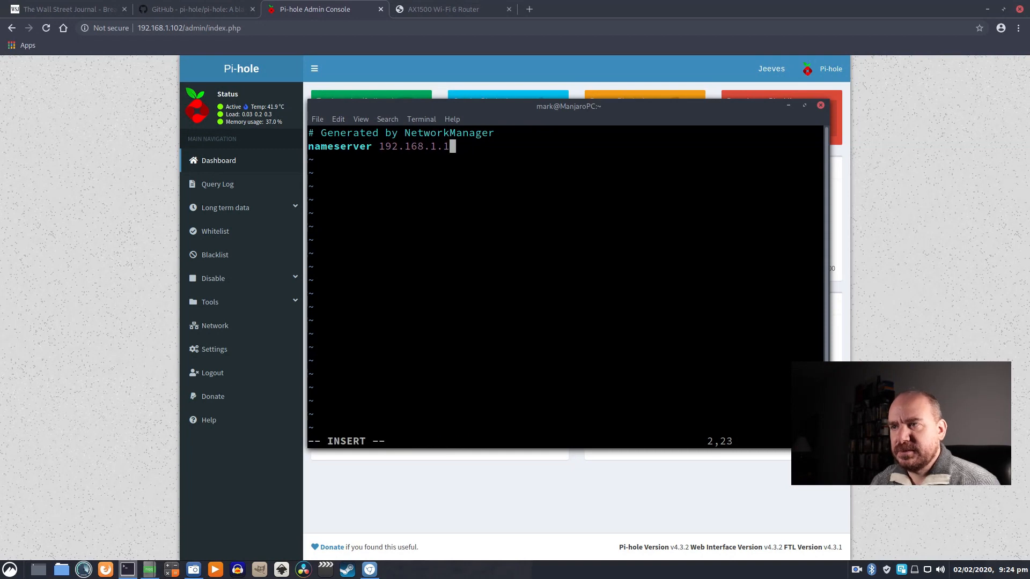
pyautogui.write('02')
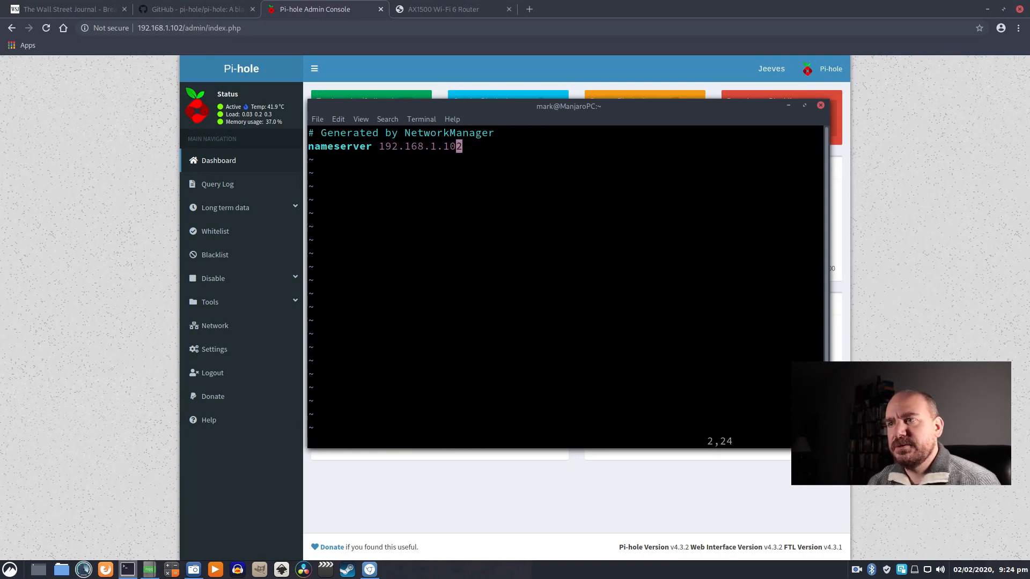
pyautogui.write(':wq')
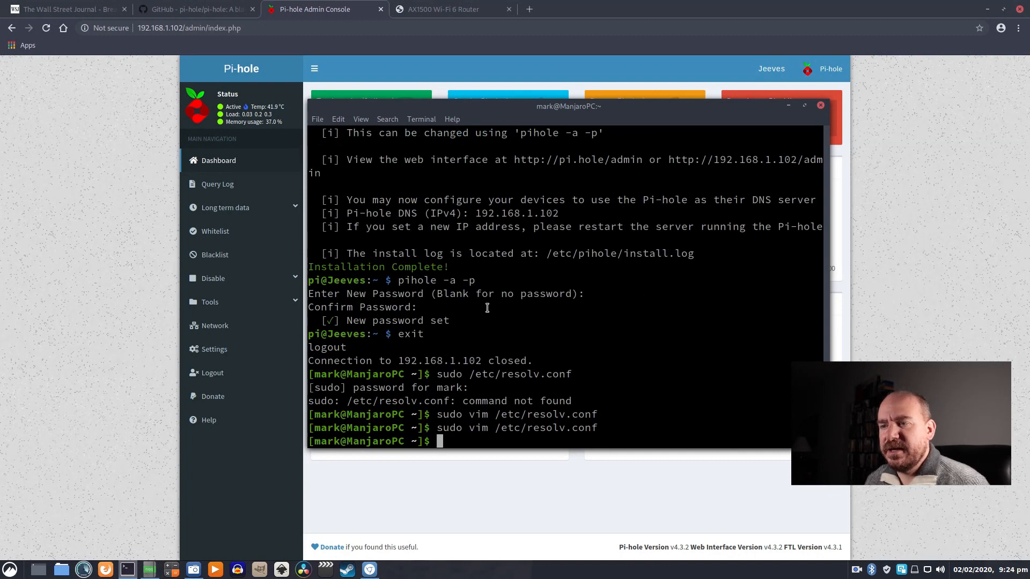
# Ping google.com to confirm name resolution, stop it, and close the terminal
pyautogui.write('p')
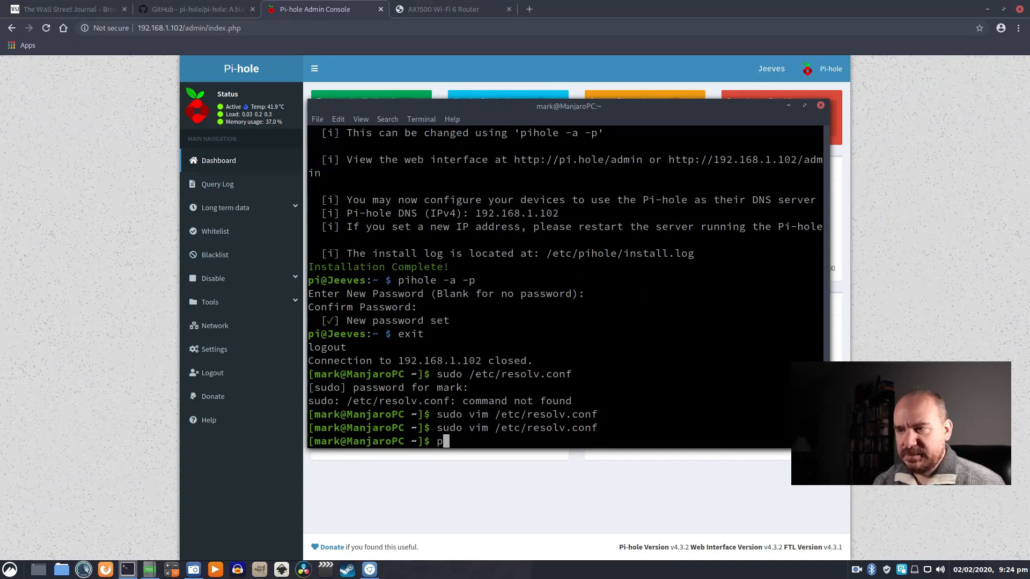
pyautogui.write('ing google.c')
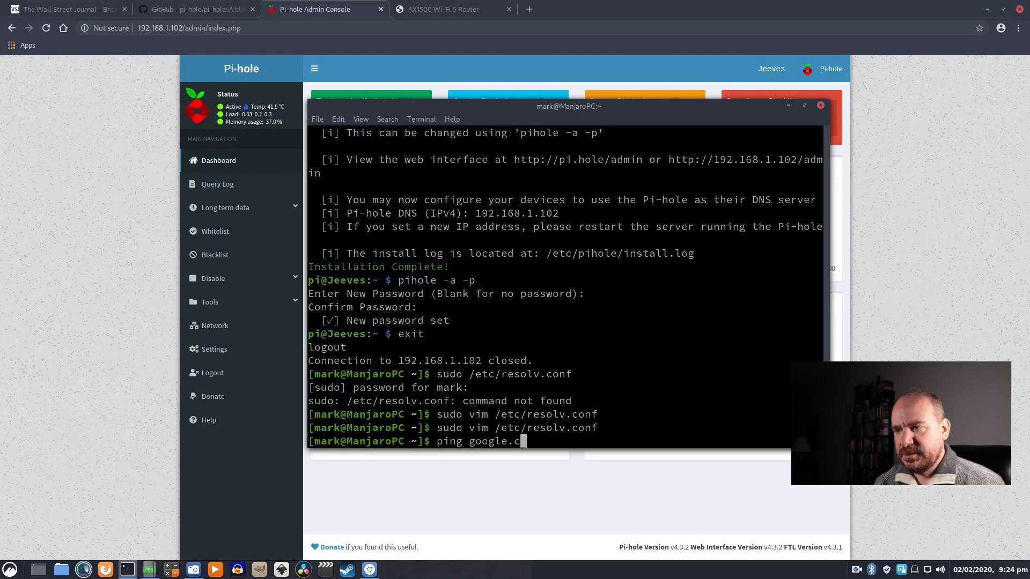
pyautogui.press('Return')
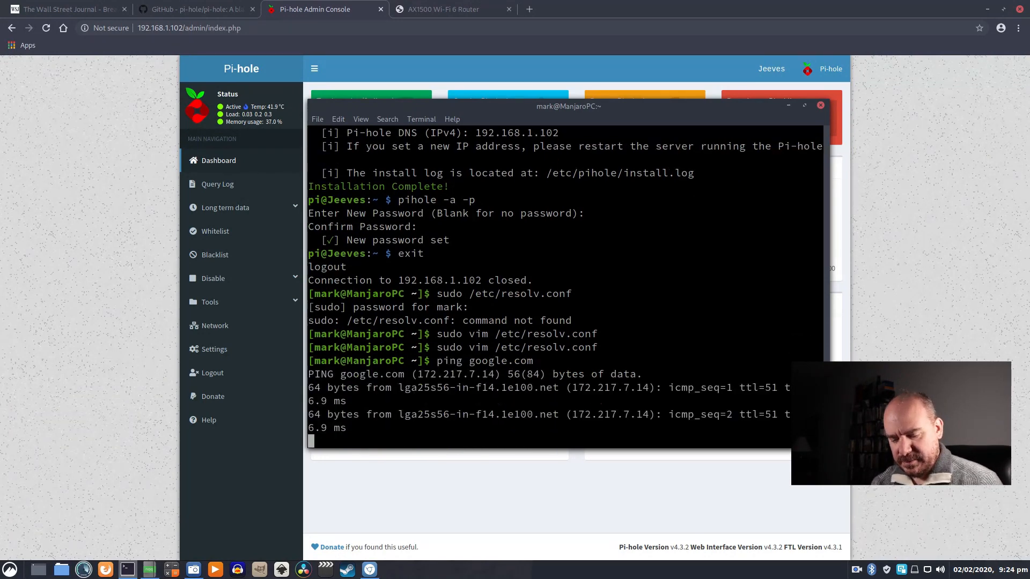
pyautogui.press('ctrl+c')
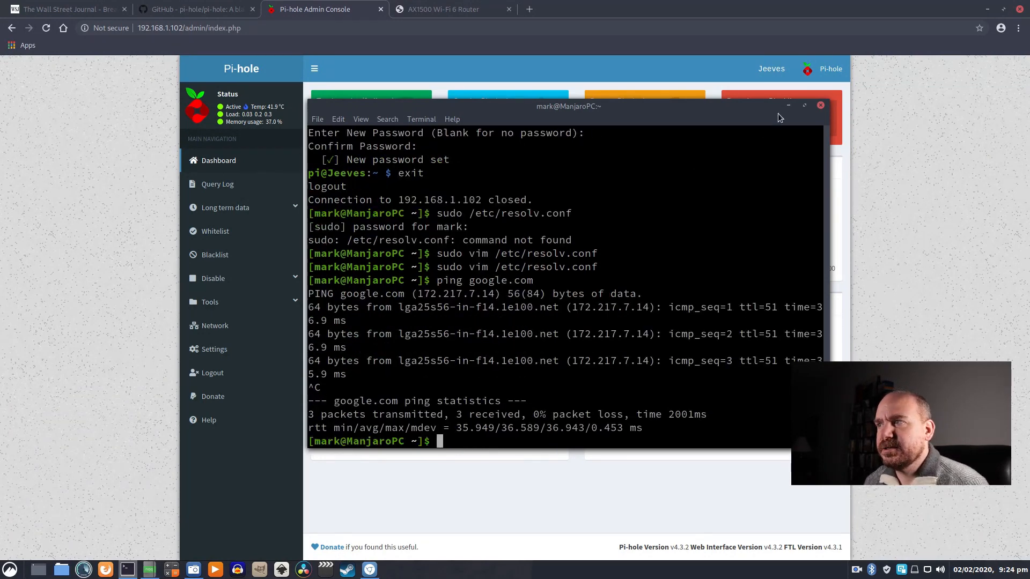
pyautogui.click(820, 105)
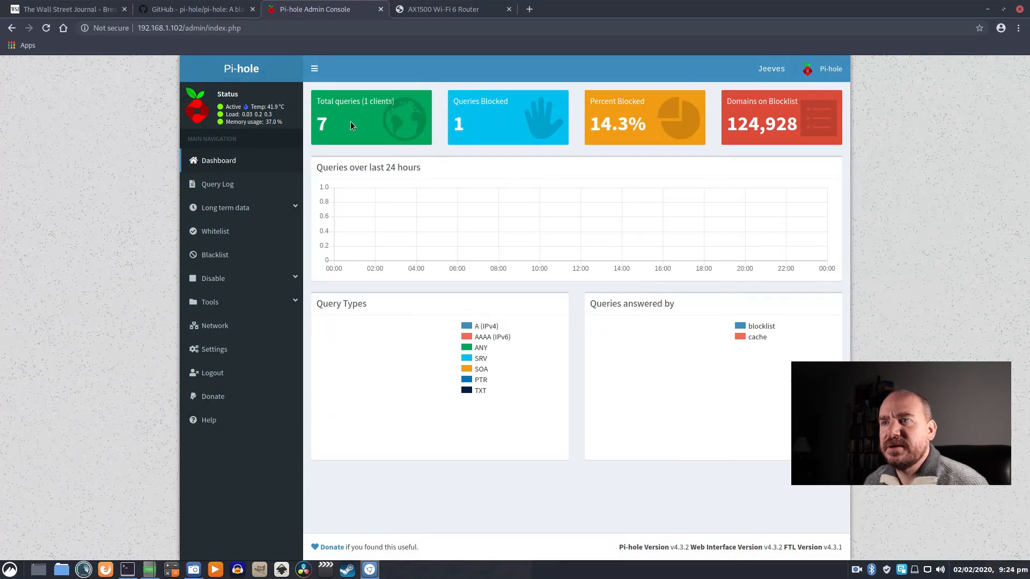
pyautogui.moveTo(320, 116)
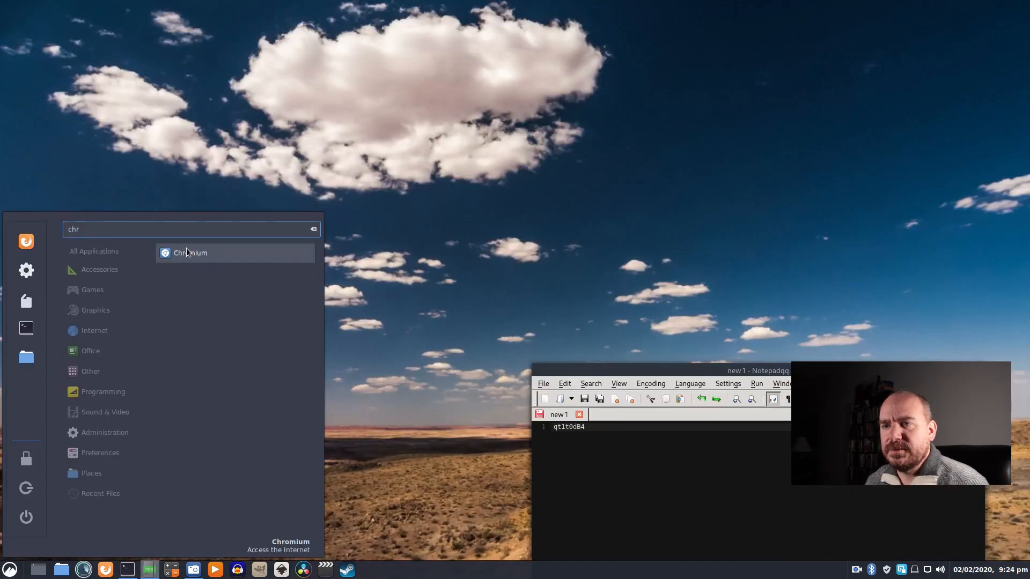
# Load wsj.com in Chromium and scroll through the homepage to inspect ad areas
pyautogui.click(191, 253)
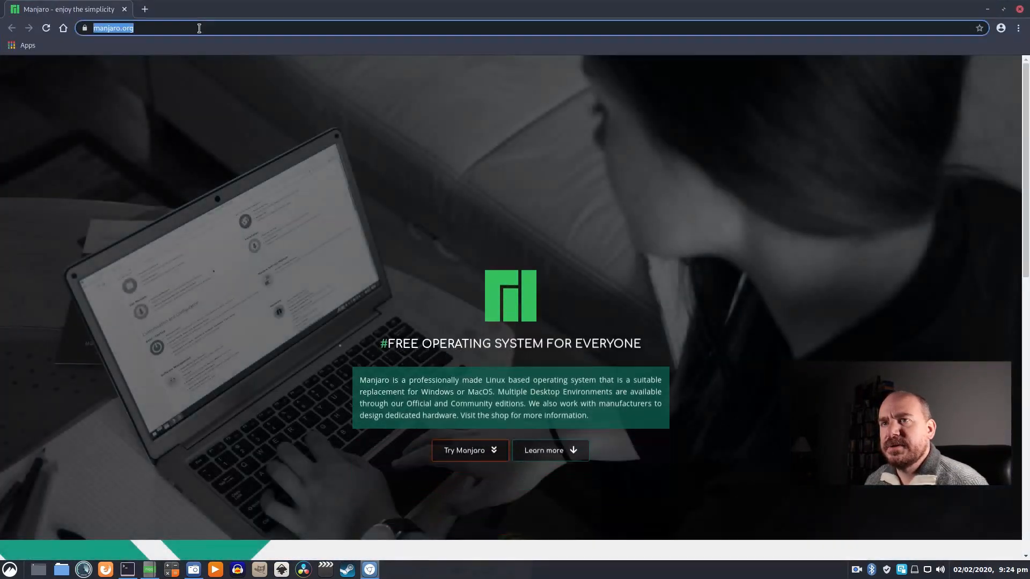
pyautogui.write('wsj.com')
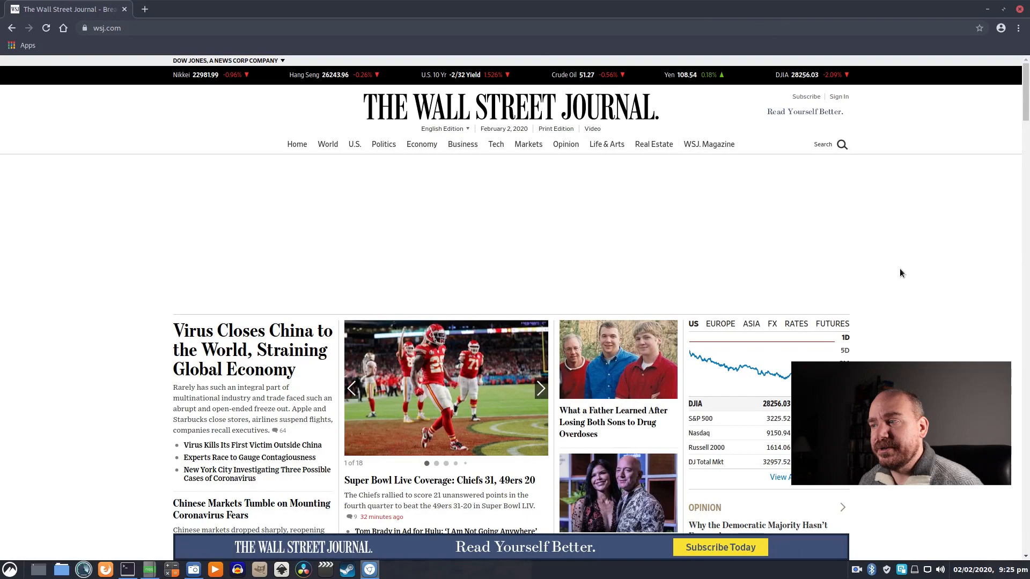
pyautogui.scroll(-3)
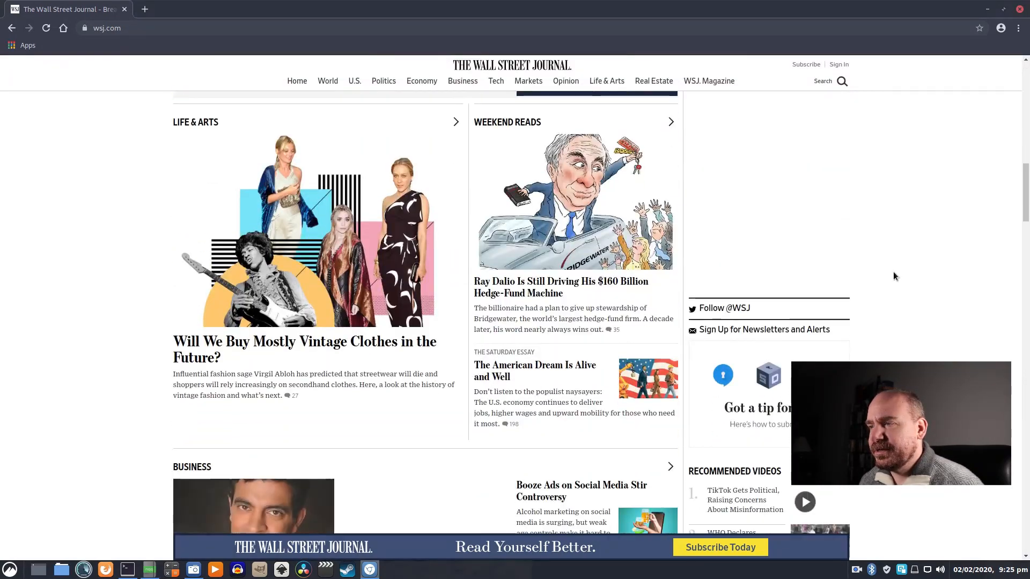
pyautogui.scroll(-3)
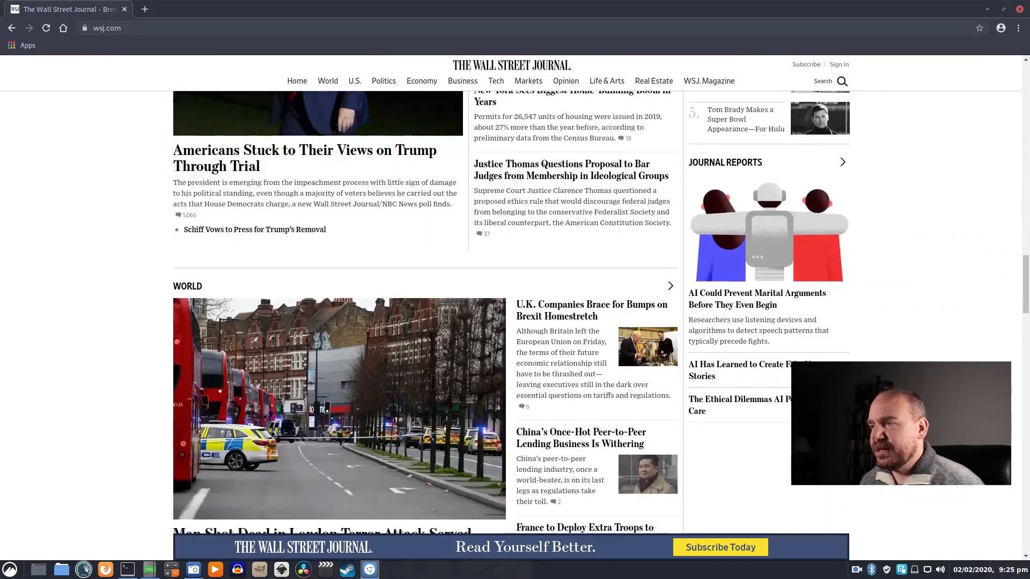
pyautogui.scroll(-3)
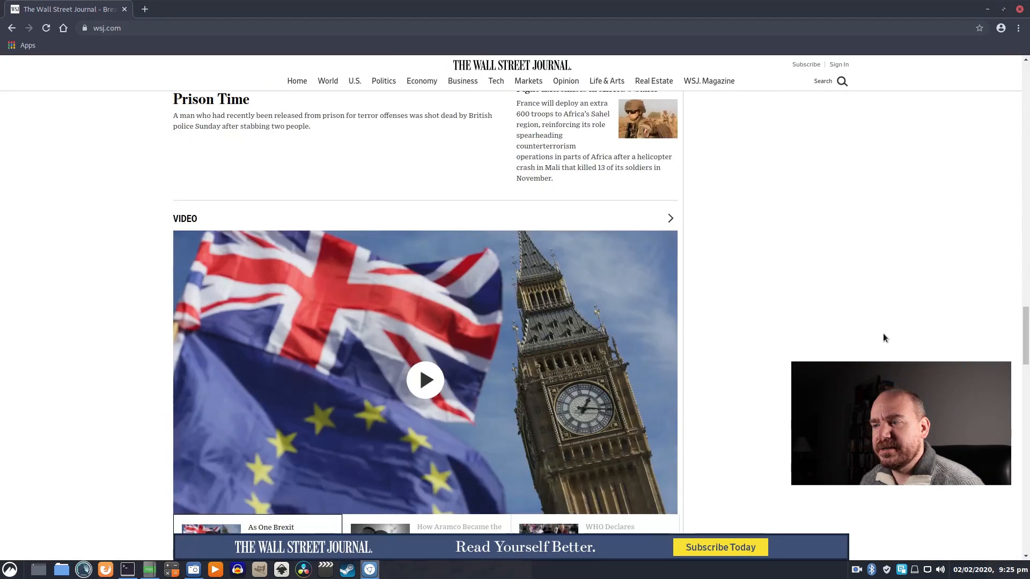
pyautogui.scroll(-3)
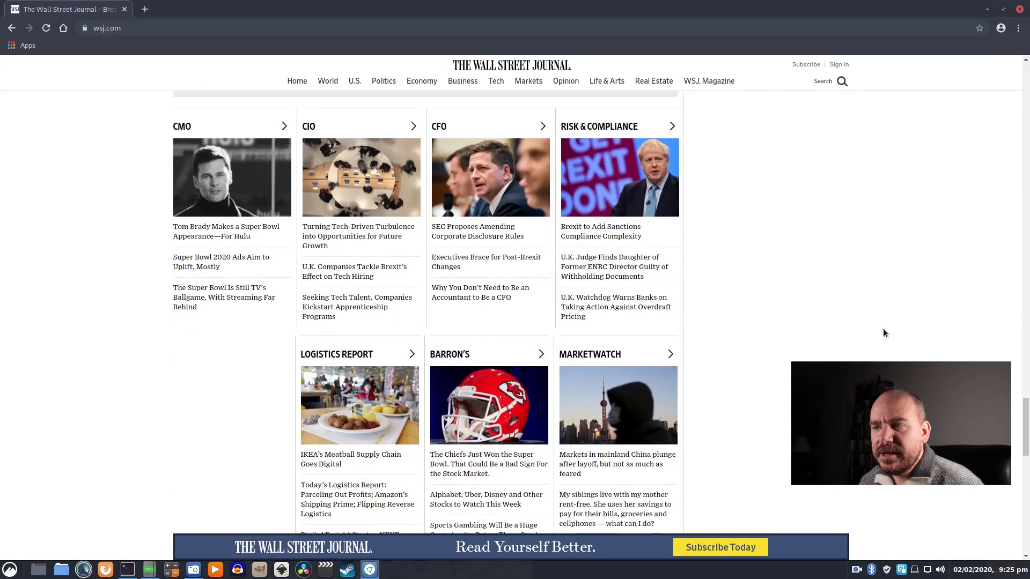
pyautogui.scroll(-3)
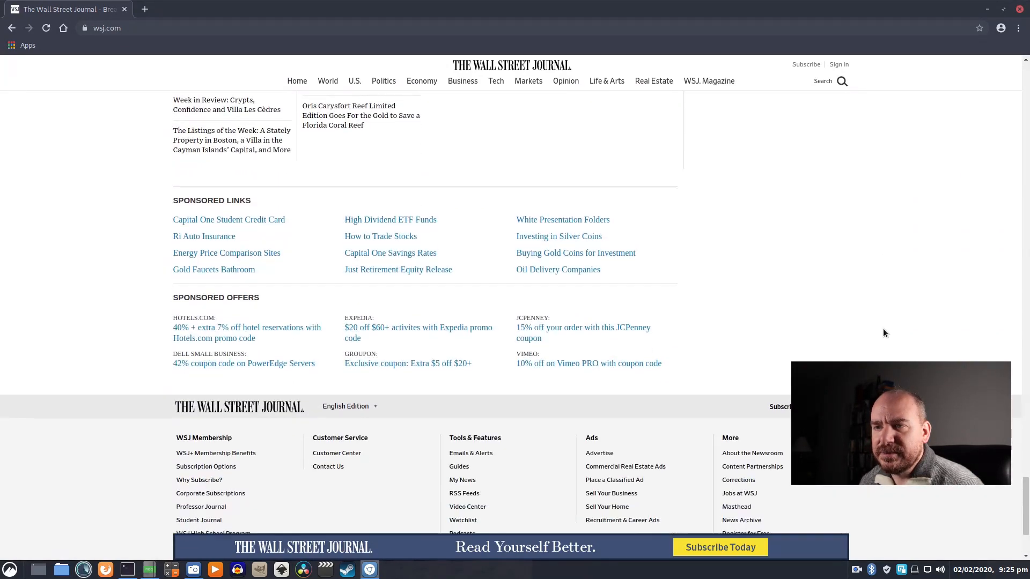
pyautogui.scroll(-3)
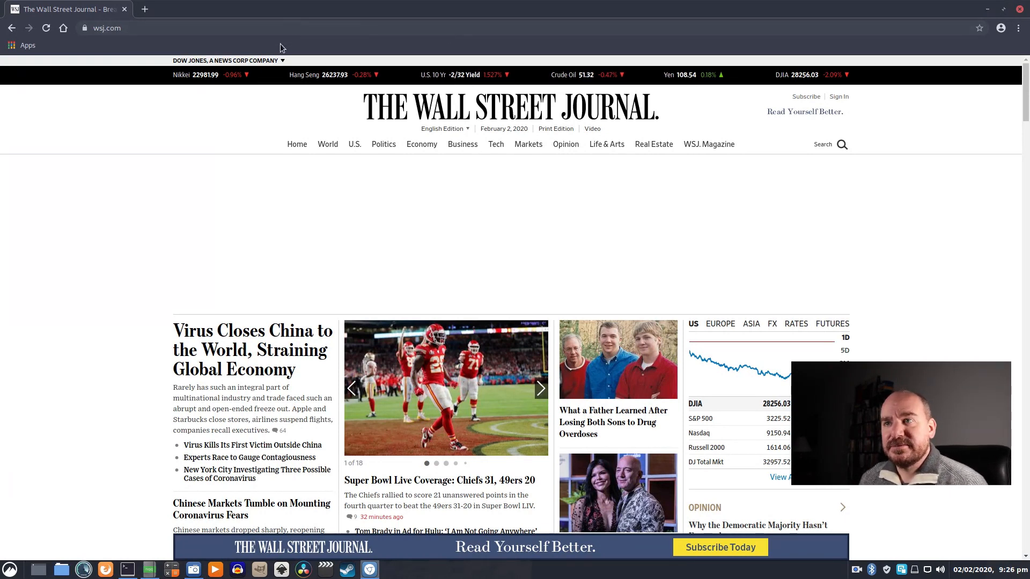
# Sign in to the Pi-hole admin console at 192.168.1.102 to see updated query stats
pyautogui.write('192.168.1.102:81')
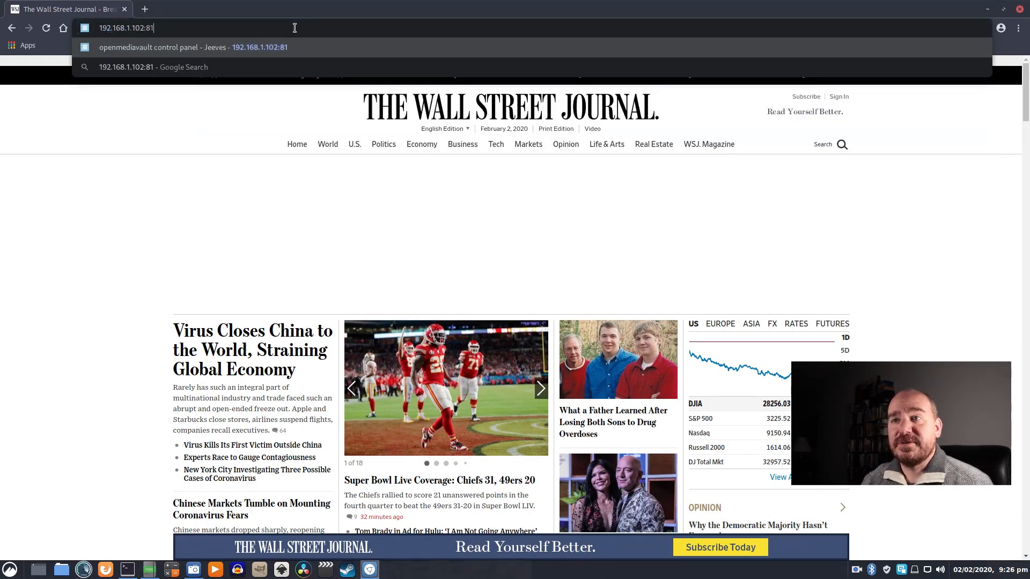
pyautogui.press('BackSpace')
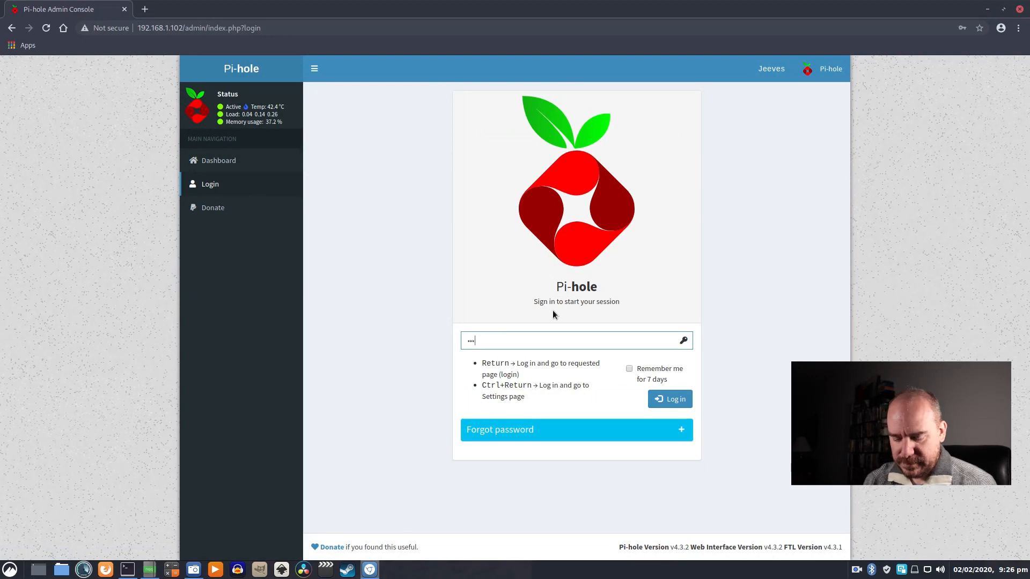
pyautogui.click(670, 398)
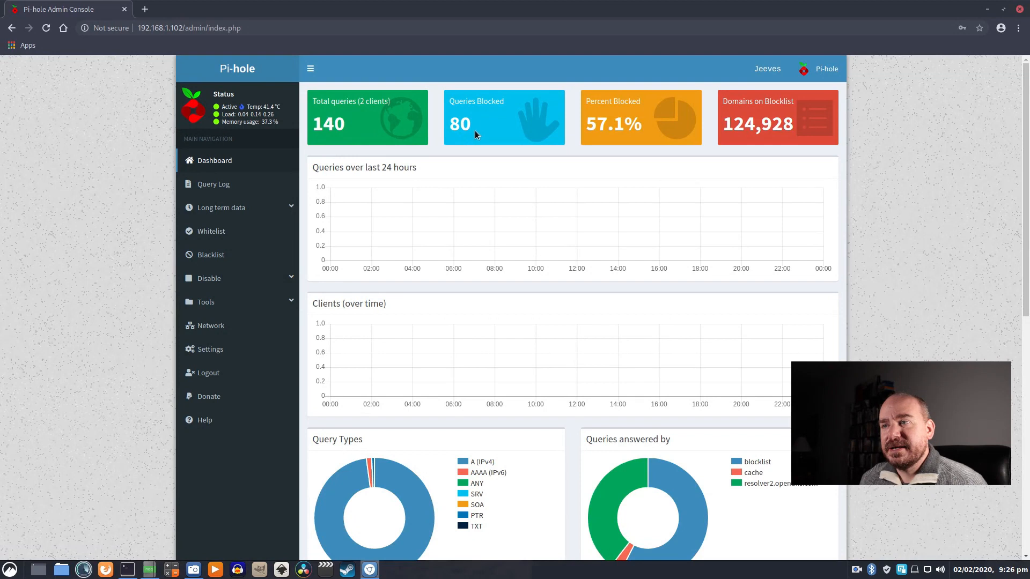
pyautogui.moveTo(535, 141)
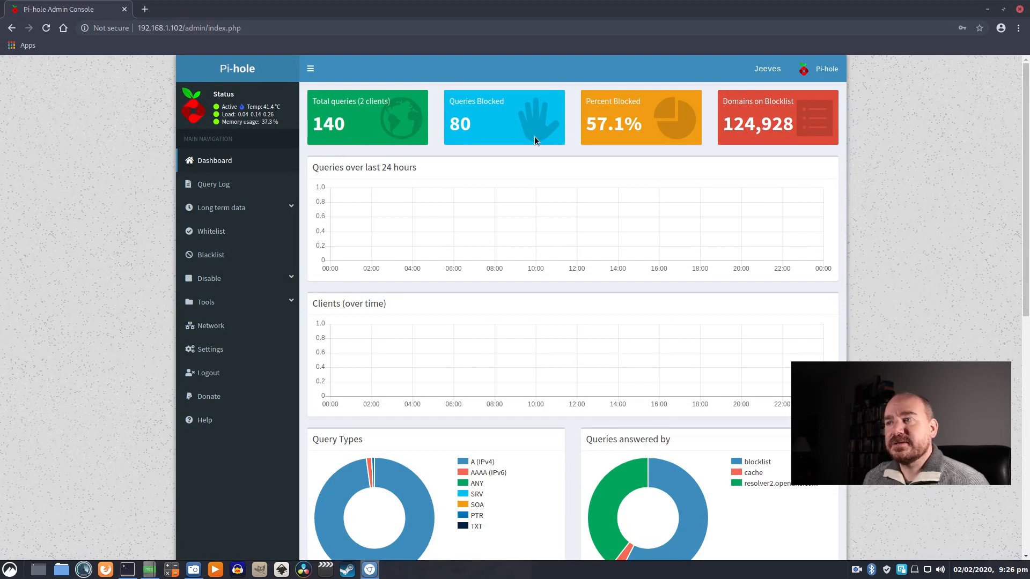
pyautogui.moveTo(482, 131)
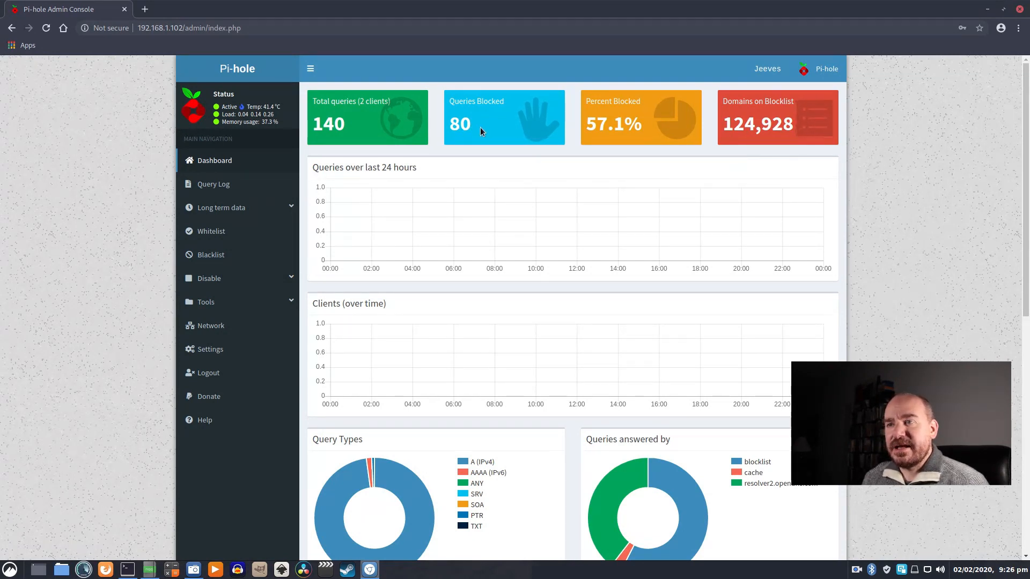
pyautogui.moveTo(467, 128)
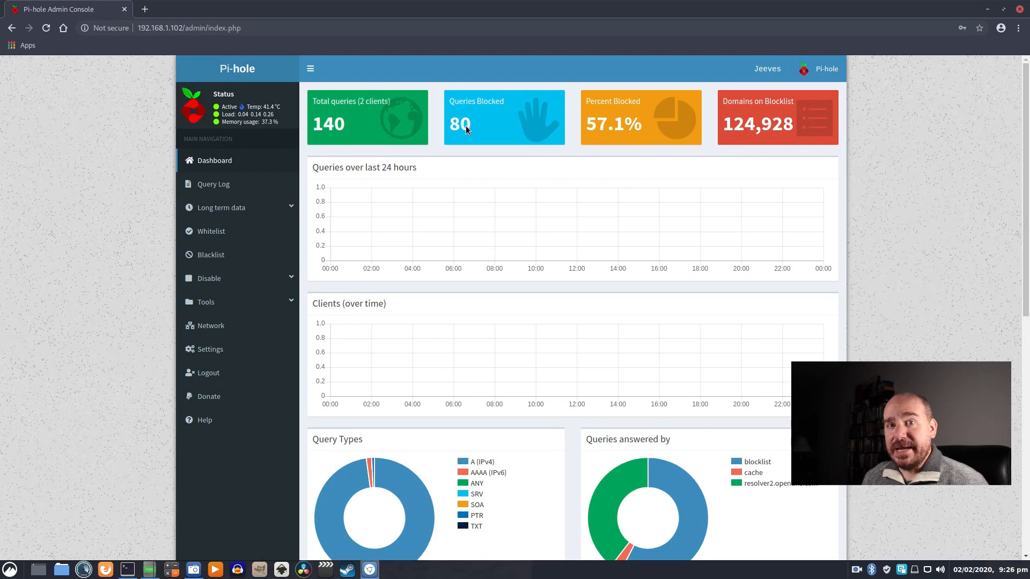
pyautogui.moveTo(504, 158)
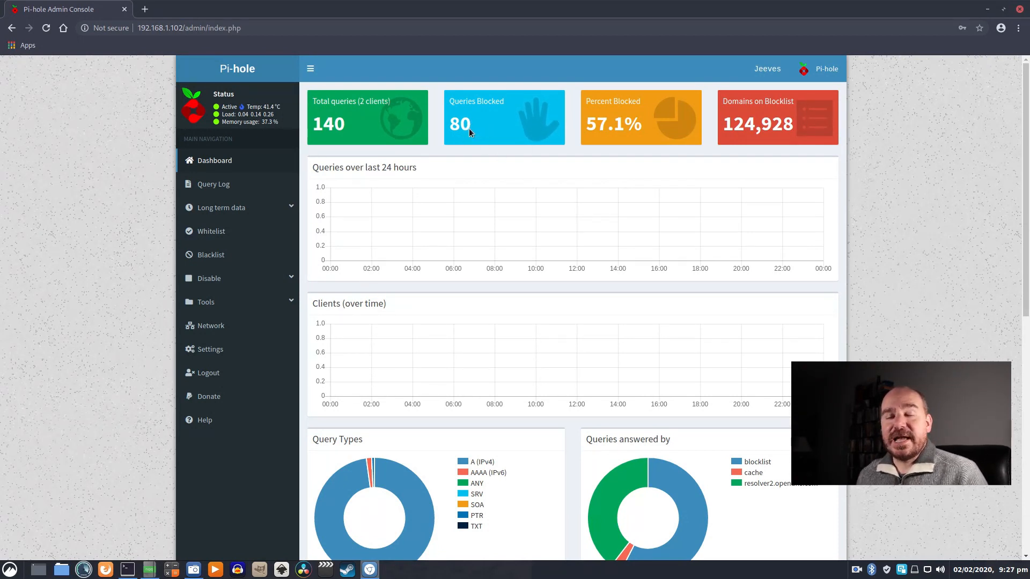
pyautogui.moveTo(489, 153)
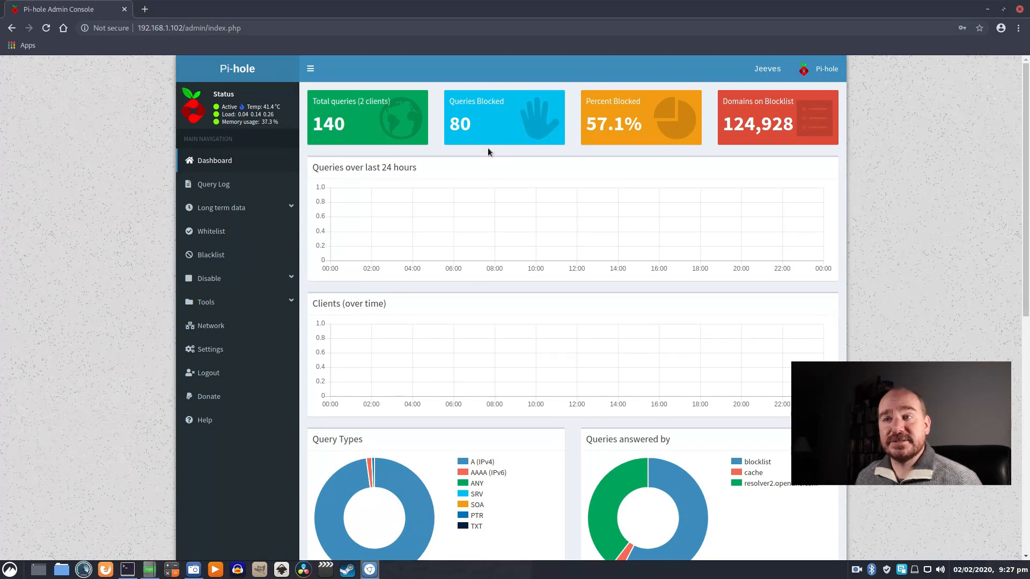
pyautogui.moveTo(493, 253)
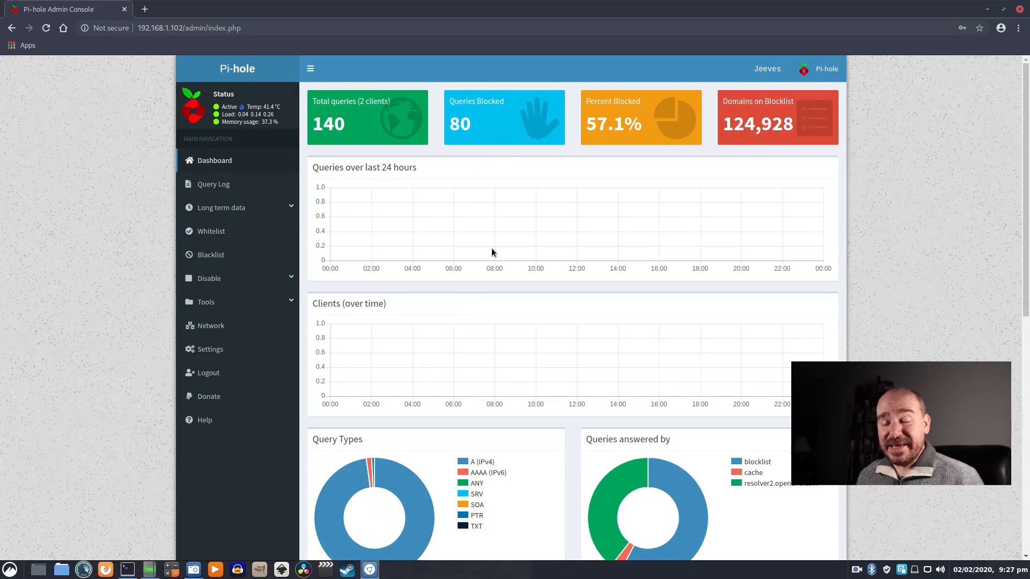
pyautogui.moveTo(466, 166)
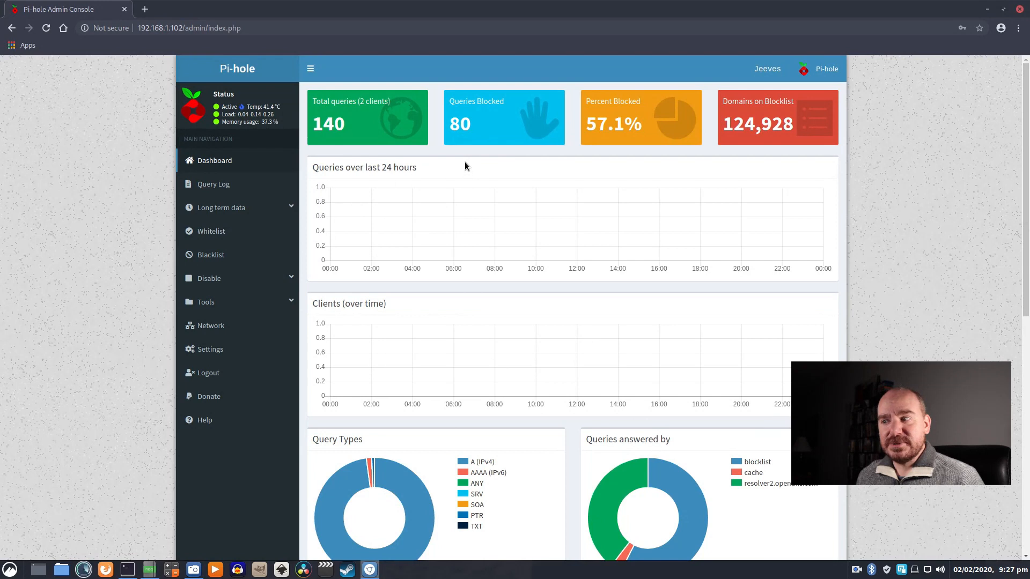
# Scroll the dashboard down to the Top Blocked Domains and Top Clients tables
pyautogui.scroll(-3)
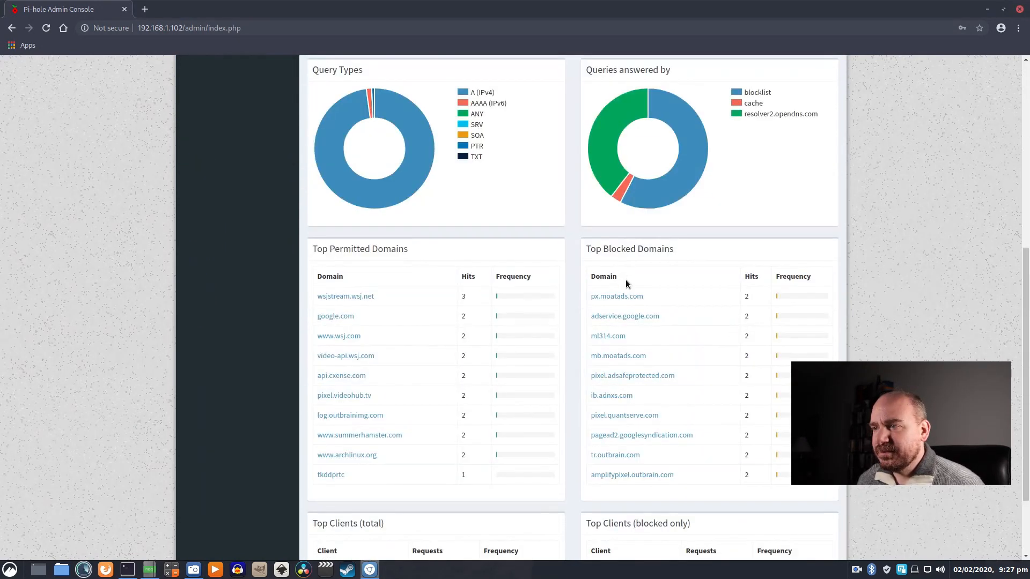
pyautogui.moveTo(658, 319)
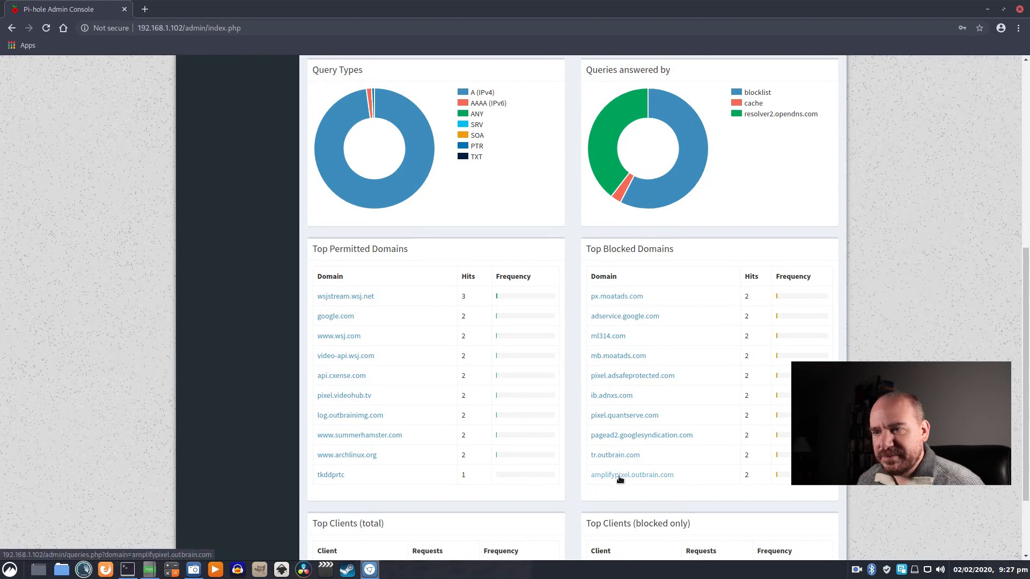
pyautogui.moveTo(966, 247)
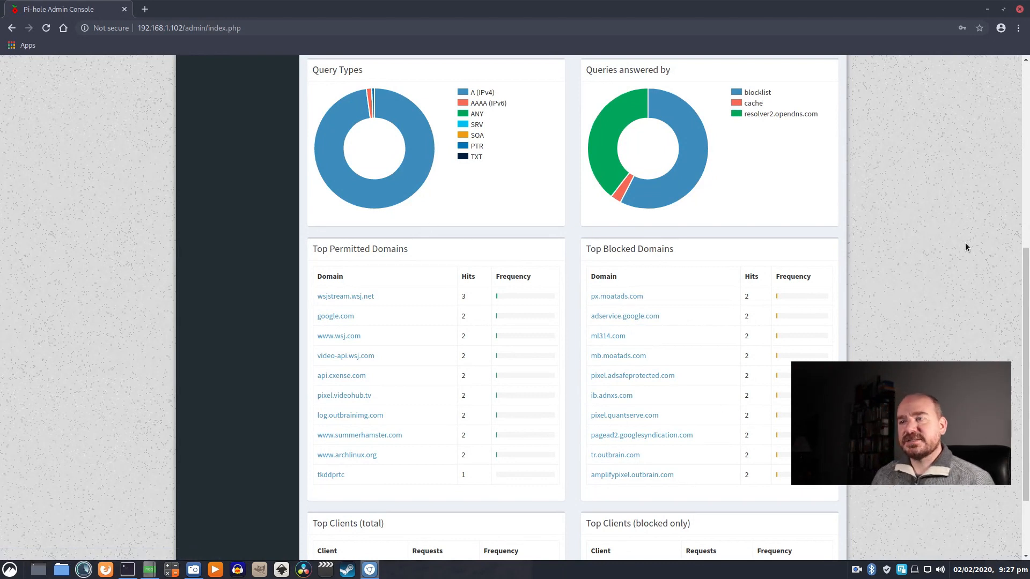
pyautogui.scroll(-3)
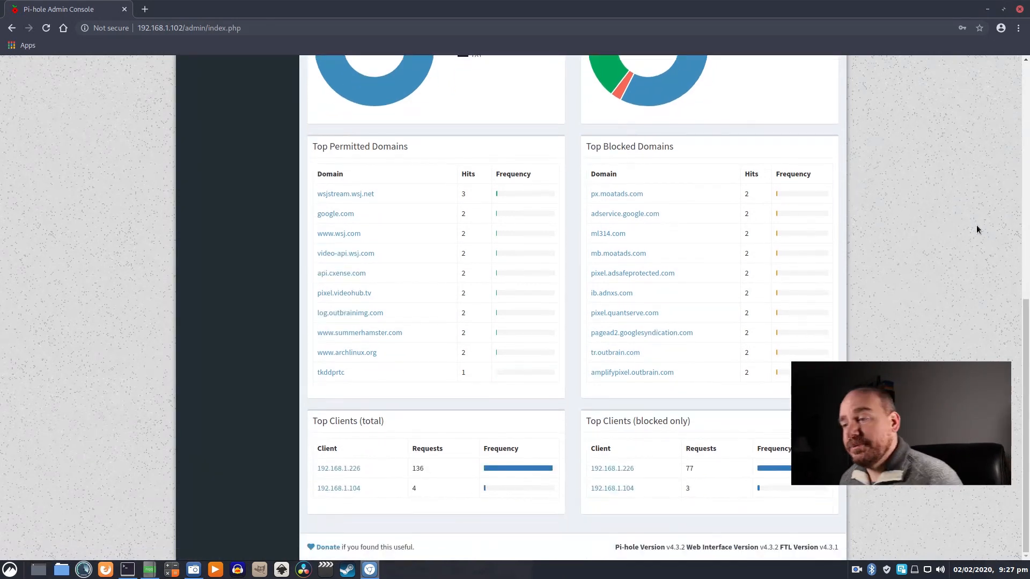